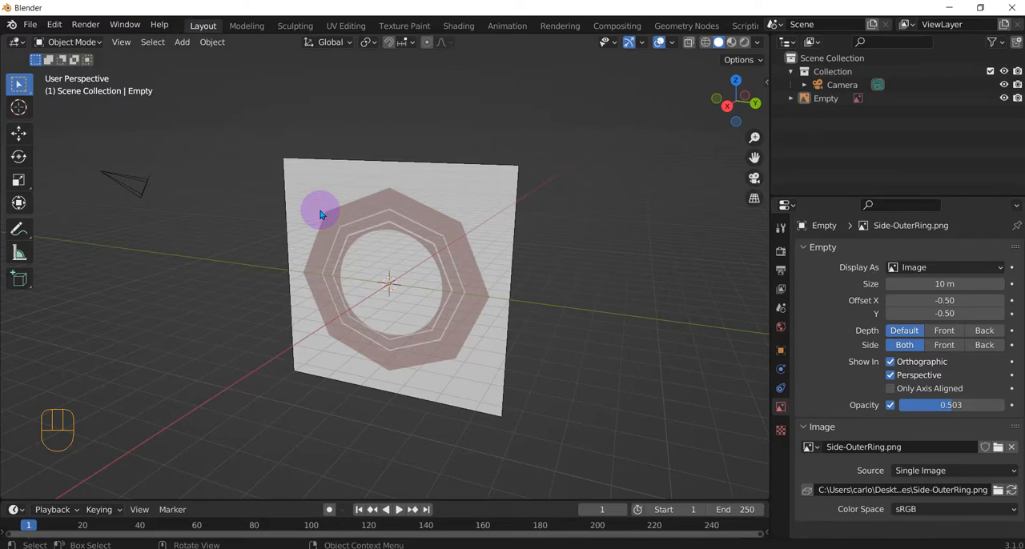
Add a cylinder mesh at the centre of the ring reference image
{"action": "left_click", "coordinate": [387, 289]}
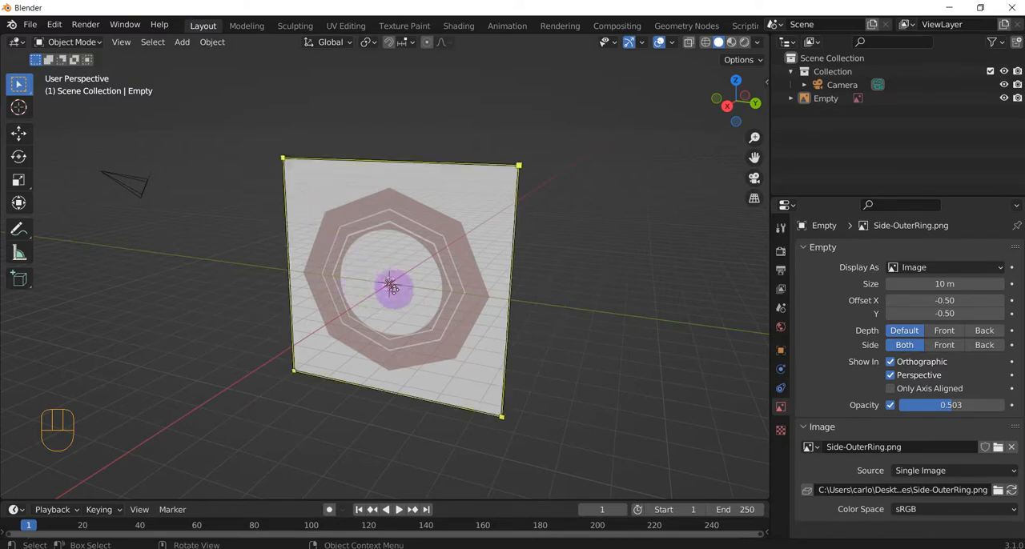
{"action": "left_click", "coordinate": [392, 285]}
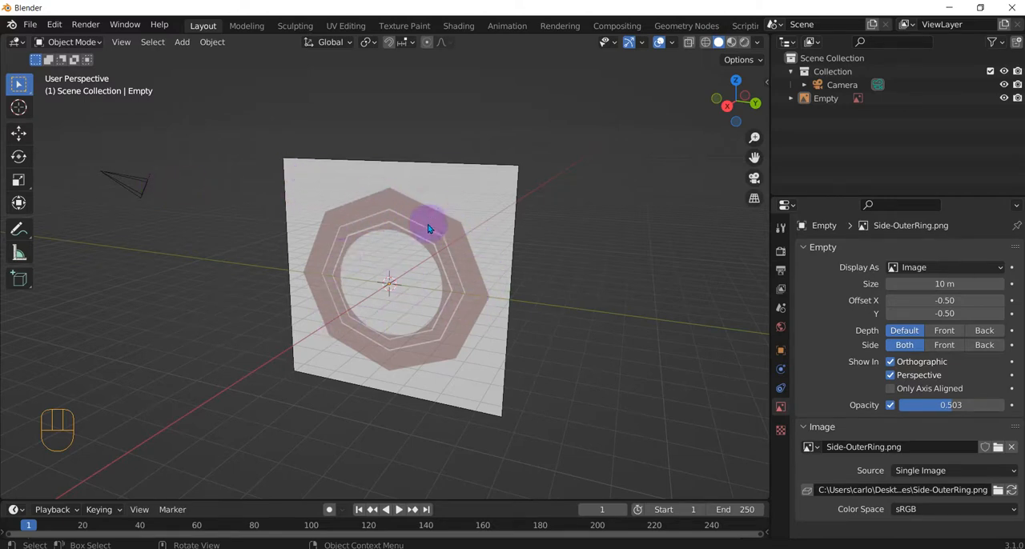
{"action": "mouse_move", "coordinate": [40, 280]}
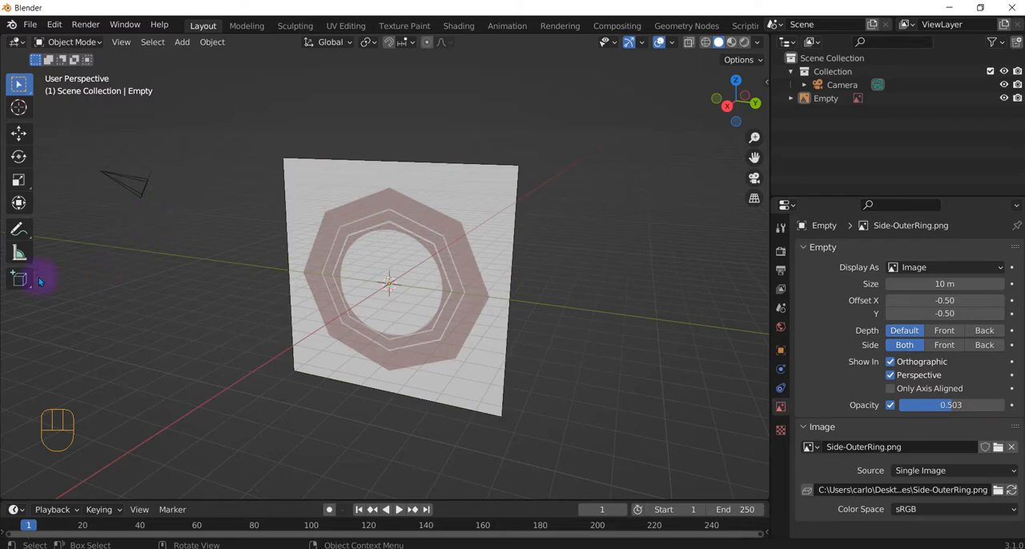
{"action": "mouse_move", "coordinate": [19, 279]}
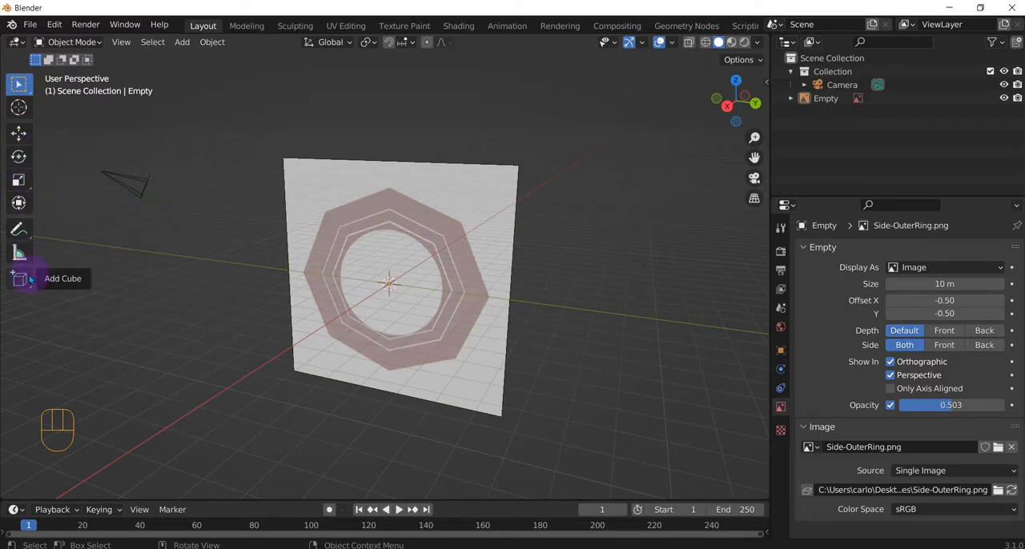
{"action": "mouse_move", "coordinate": [19, 279]}
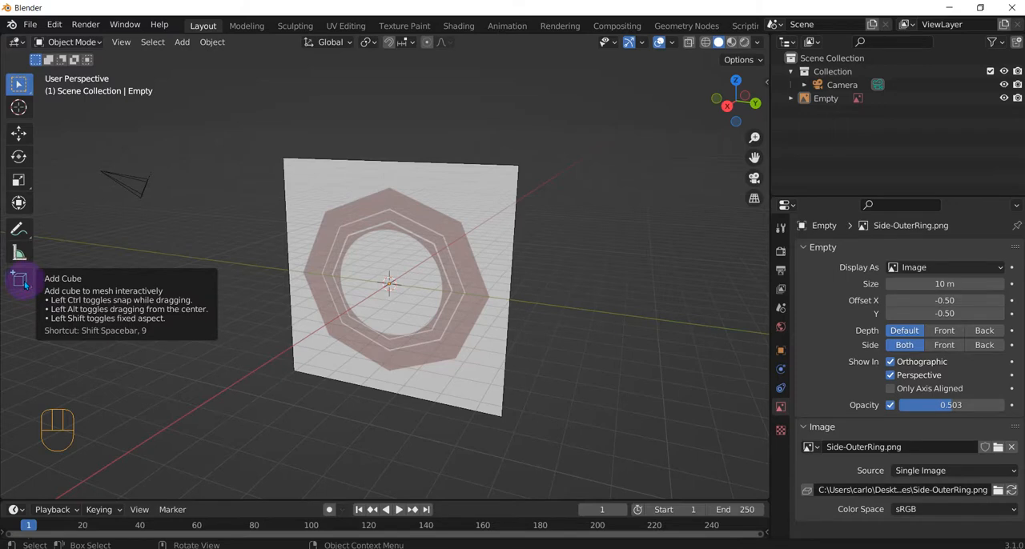
{"action": "mouse_move", "coordinate": [239, 186]}
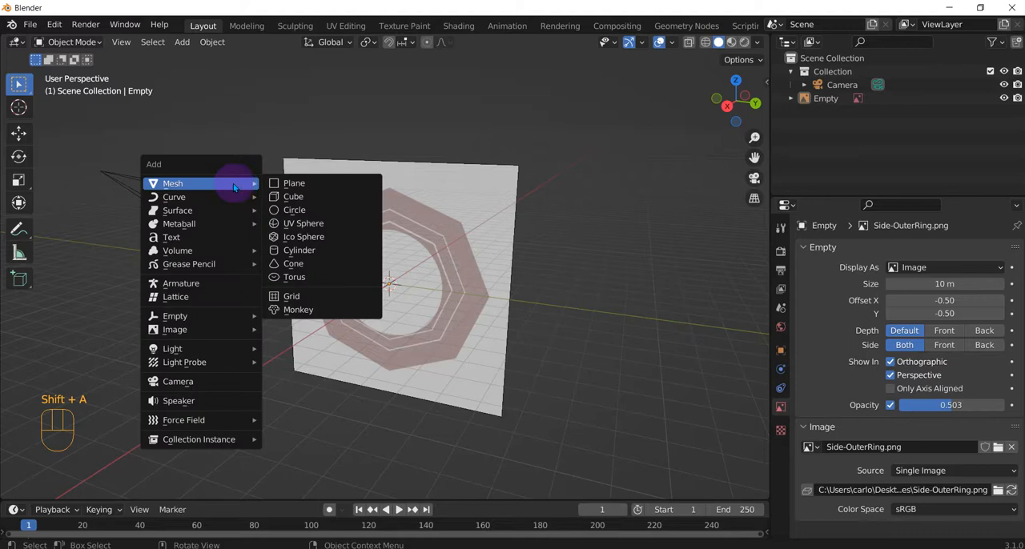
{"action": "mouse_move", "coordinate": [295, 182]}
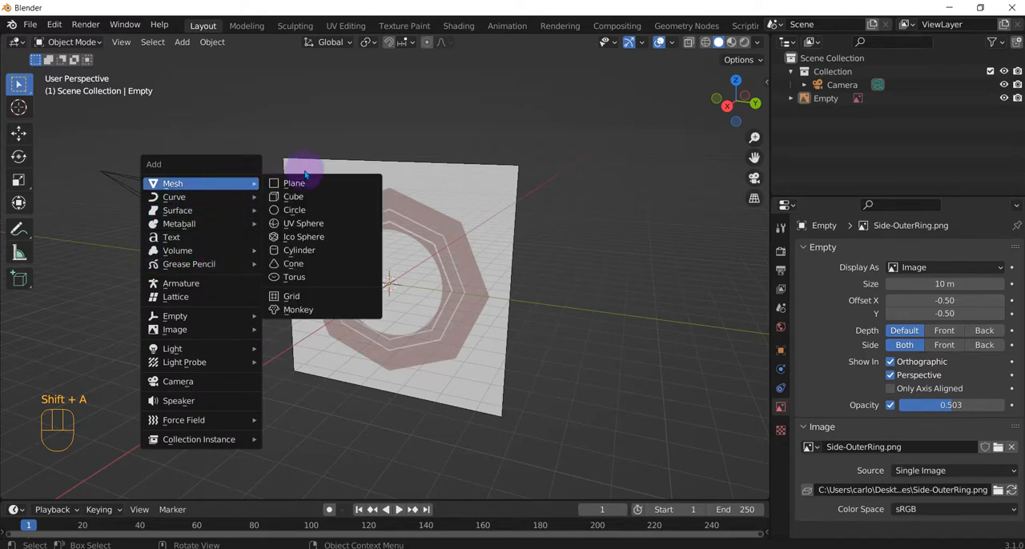
{"action": "left_click", "coordinate": [298, 250]}
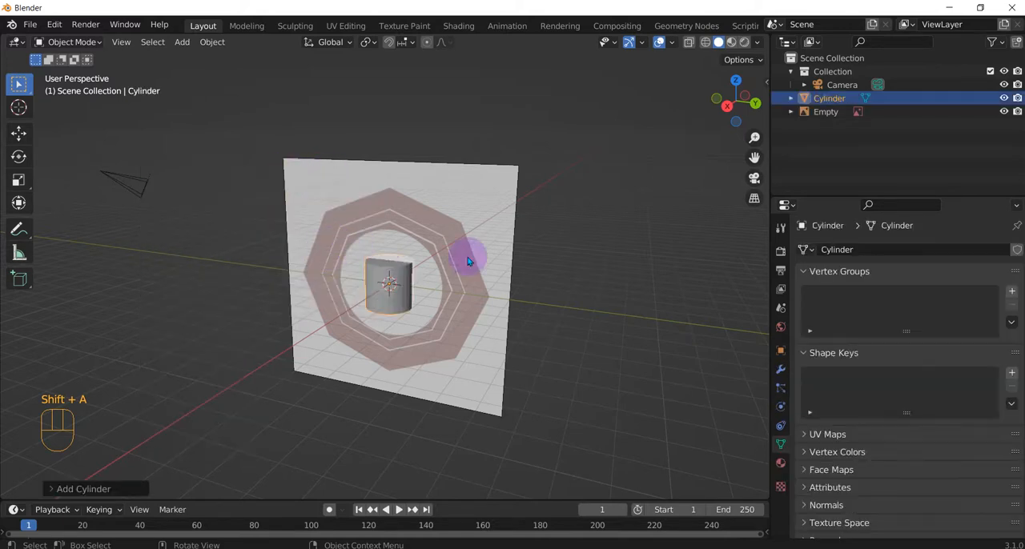
Orbit the view around the new cylinder to inspect its sides and top
{"action": "left_click_drag", "start_coordinate": [468, 259], "coordinate": [355, 276]}
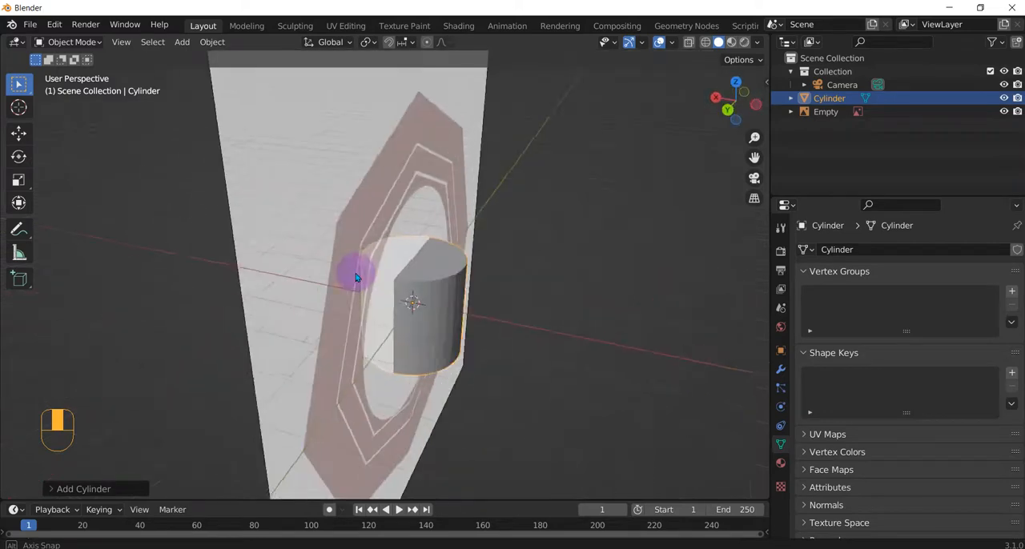
{"action": "left_click_drag", "start_coordinate": [356, 278], "coordinate": [392, 279]}
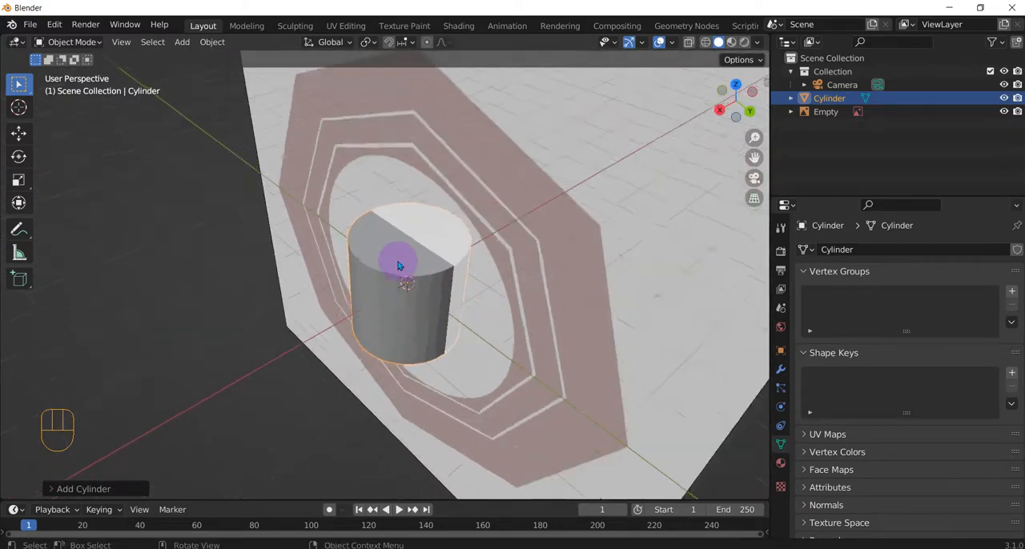
{"action": "left_click_drag", "start_coordinate": [401, 264], "coordinate": [445, 232]}
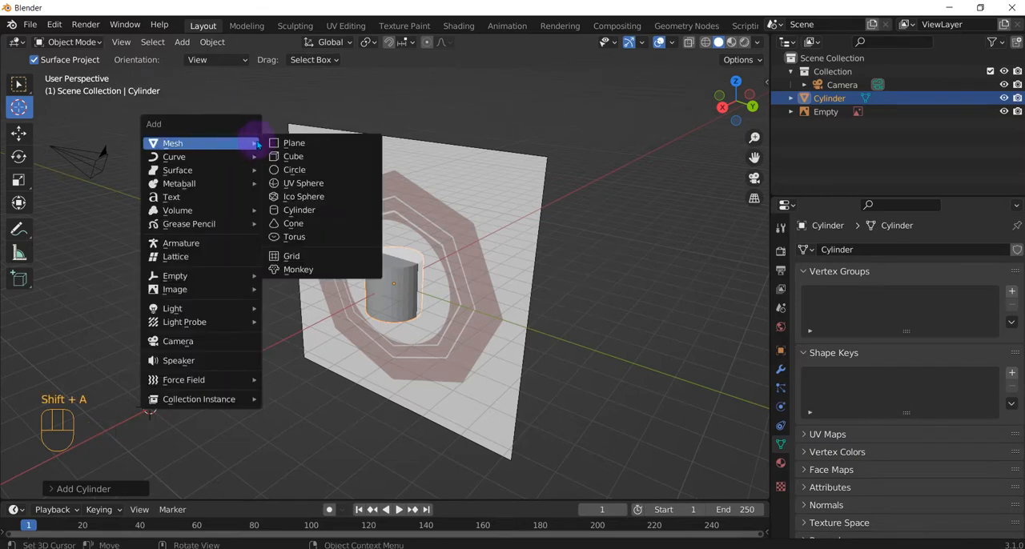
Add a second cylinder off to the side of the ring and bring up cursor snapping
{"action": "left_click", "coordinate": [298, 210]}
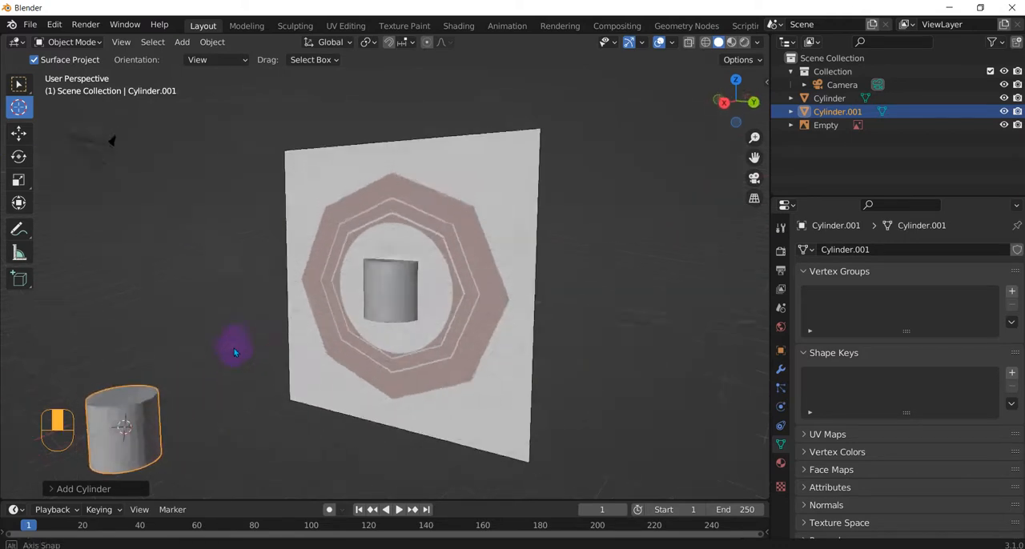
{"action": "left_click_drag", "start_coordinate": [233, 352], "coordinate": [224, 377]}
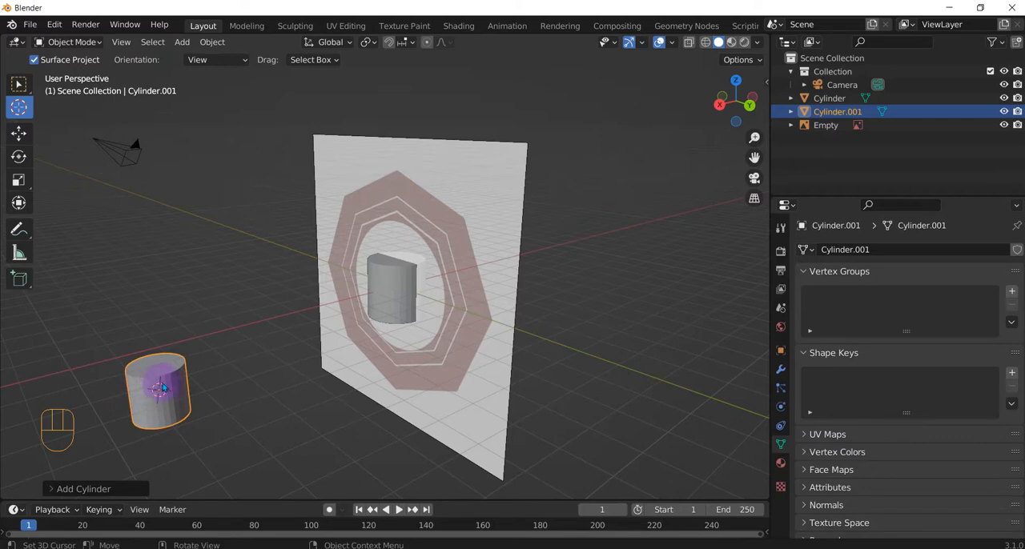
{"action": "left_click", "coordinate": [394, 290]}
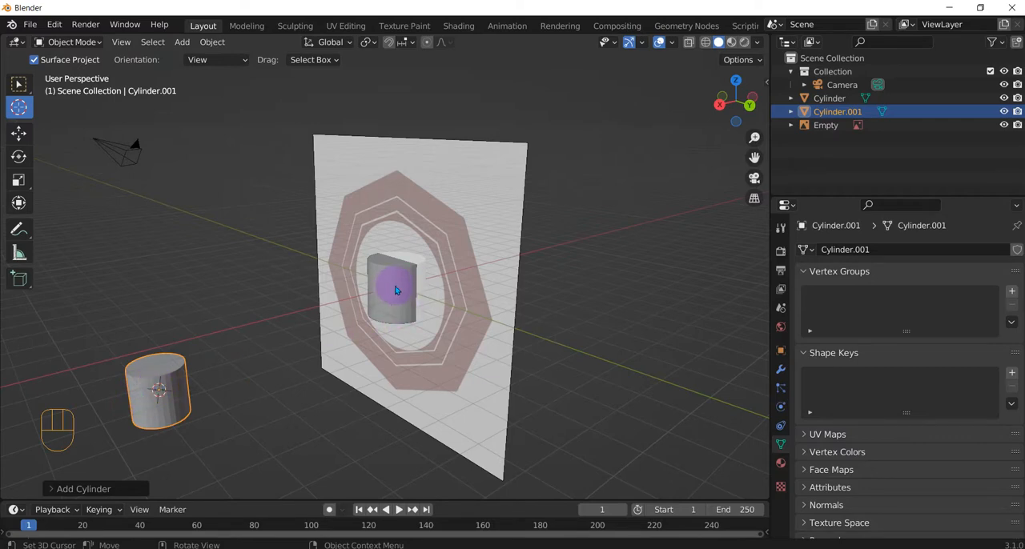
{"action": "key", "text": "shift"}
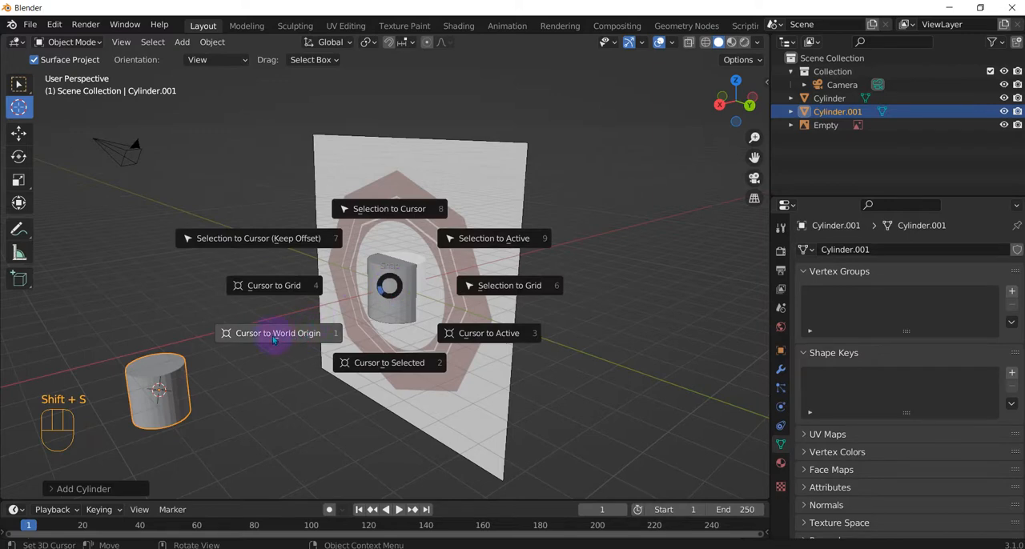
Snap the 3D cursor to the world origin and look down on the ring
{"action": "left_click", "coordinate": [279, 333]}
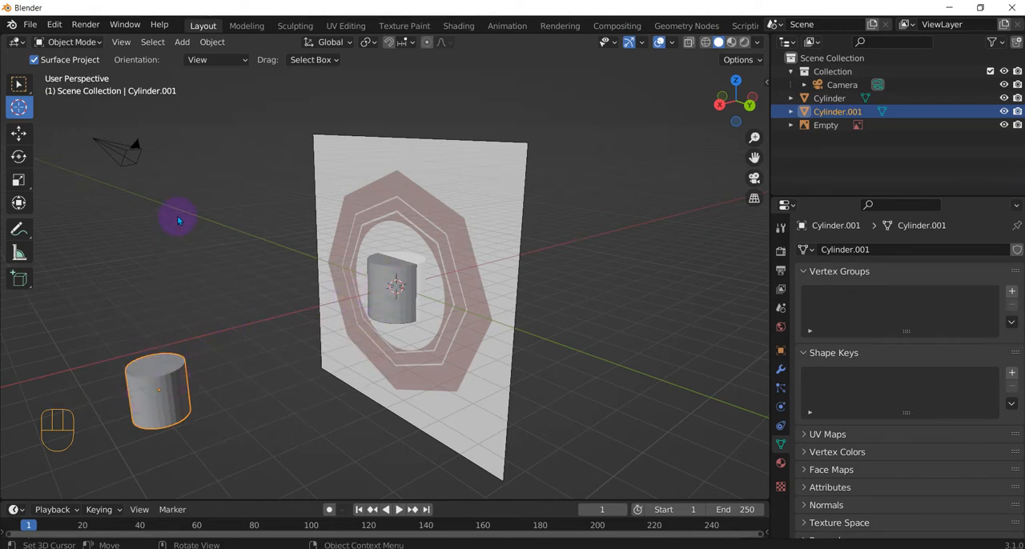
{"action": "left_click_drag", "start_coordinate": [179, 221], "coordinate": [339, 275]}
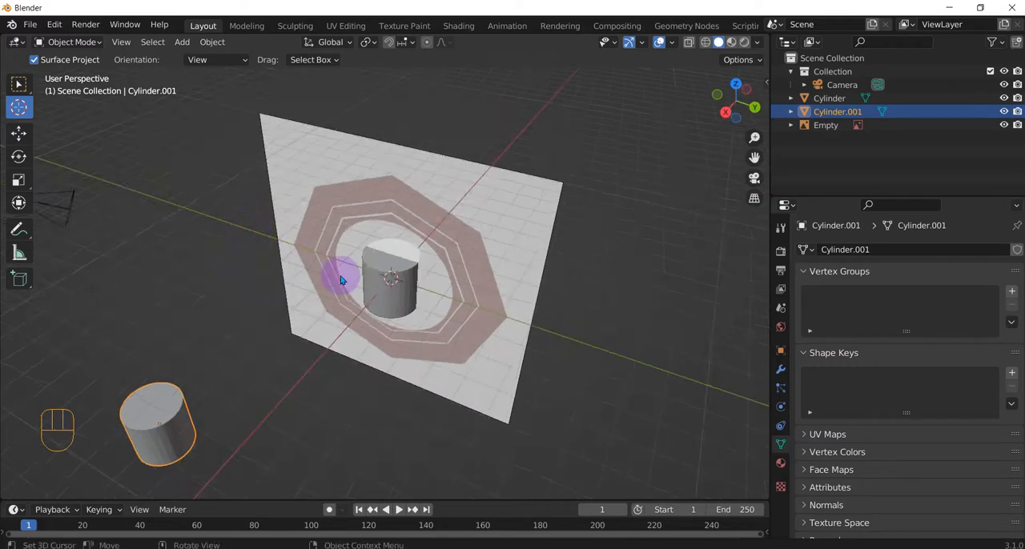
{"action": "mouse_move", "coordinate": [261, 215]}
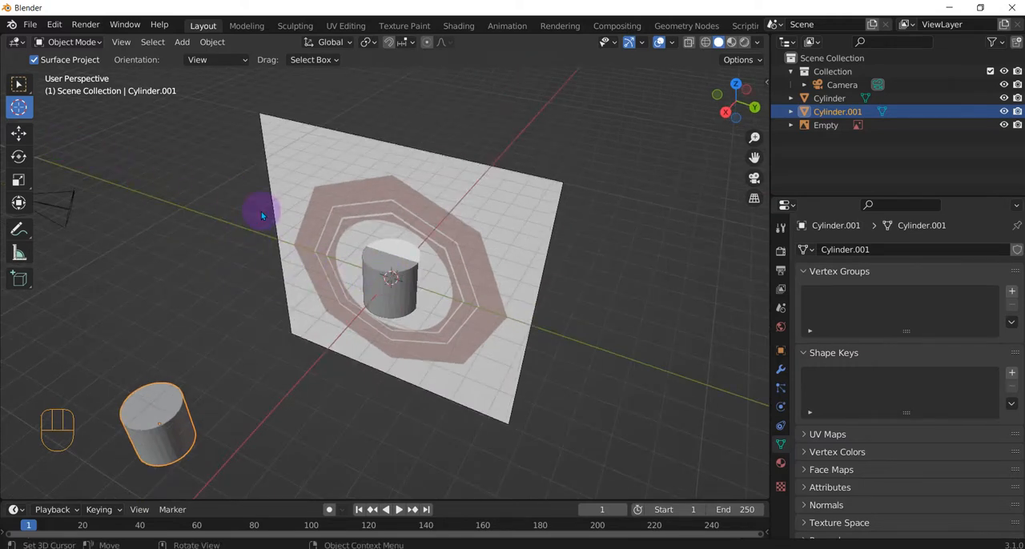
{"action": "mouse_move", "coordinate": [239, 230]}
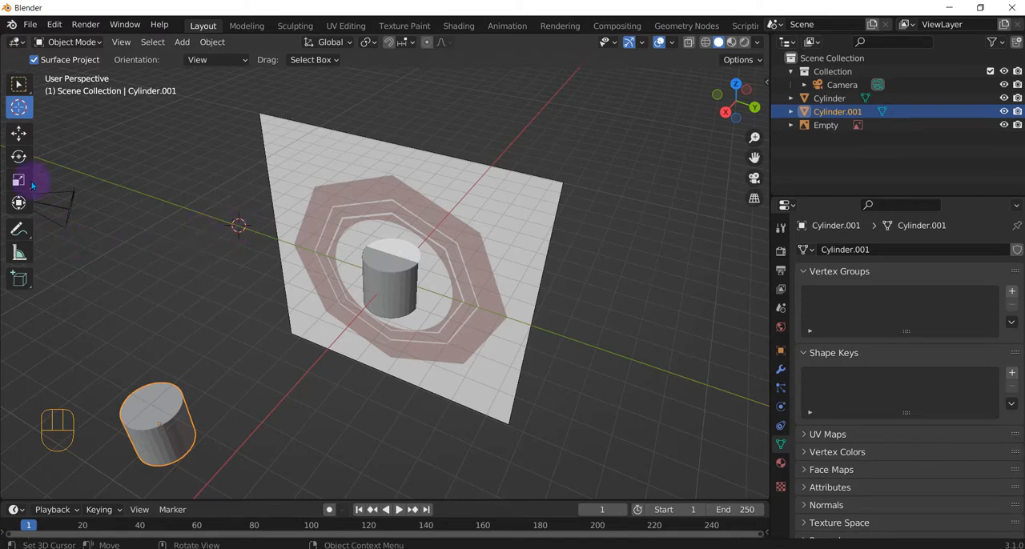
{"action": "left_click", "coordinate": [183, 42]}
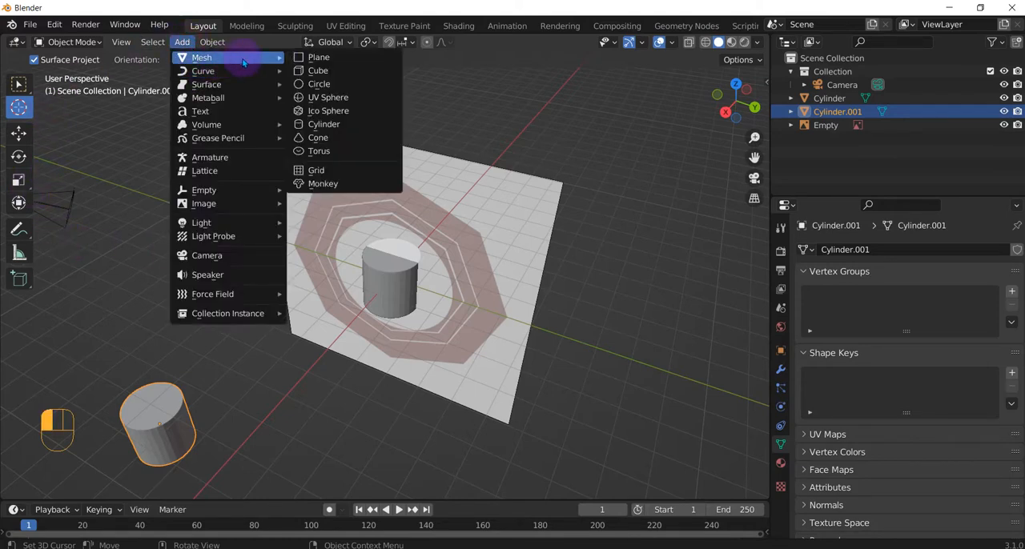
{"action": "left_click", "coordinate": [317, 137]}
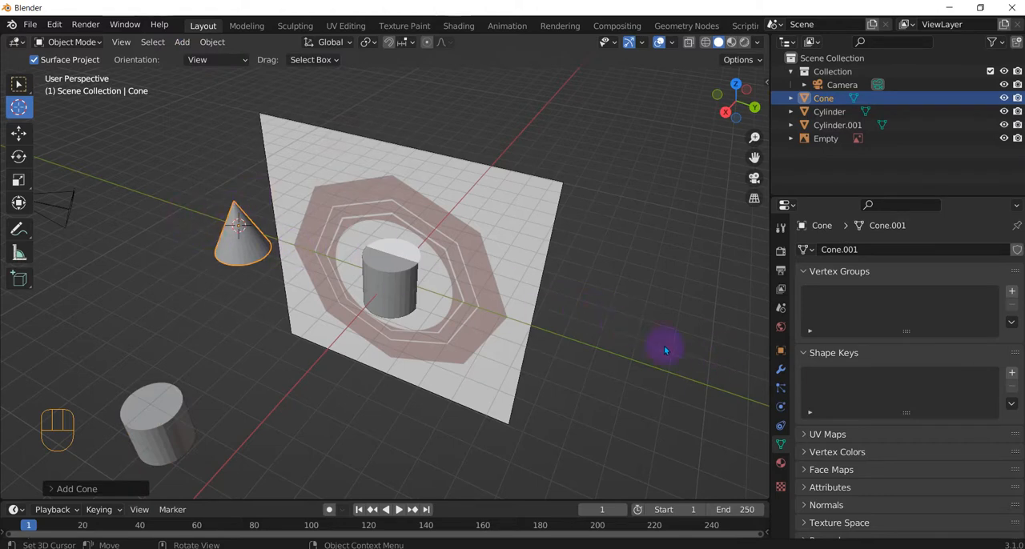
{"action": "mouse_move", "coordinate": [288, 247]}
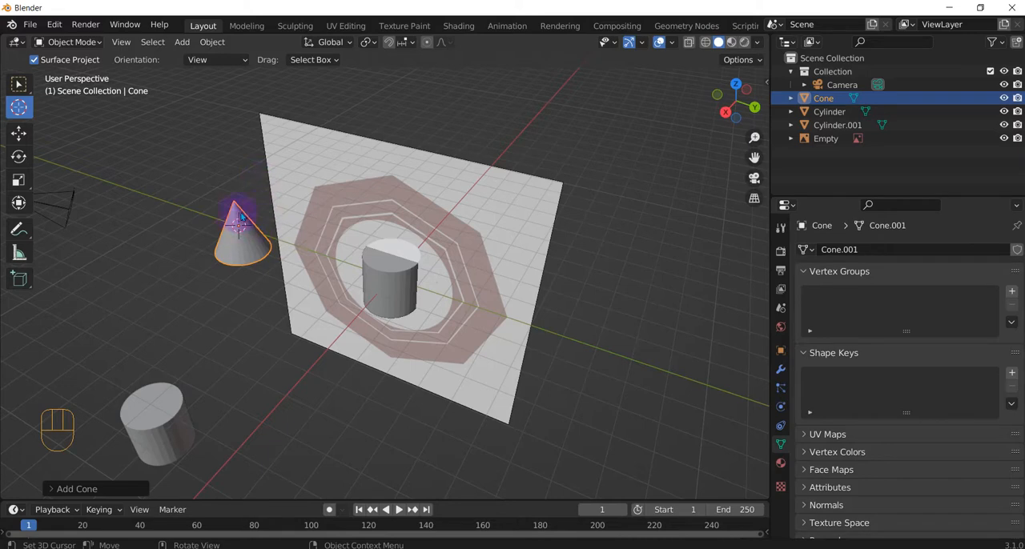
{"action": "mouse_move", "coordinate": [237, 227]}
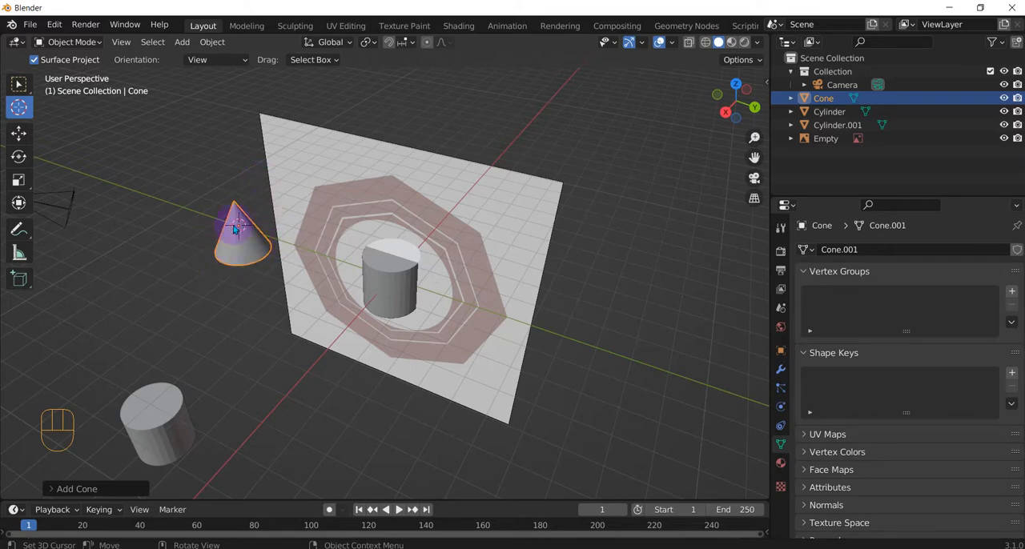
{"action": "left_click", "coordinate": [181, 41]}
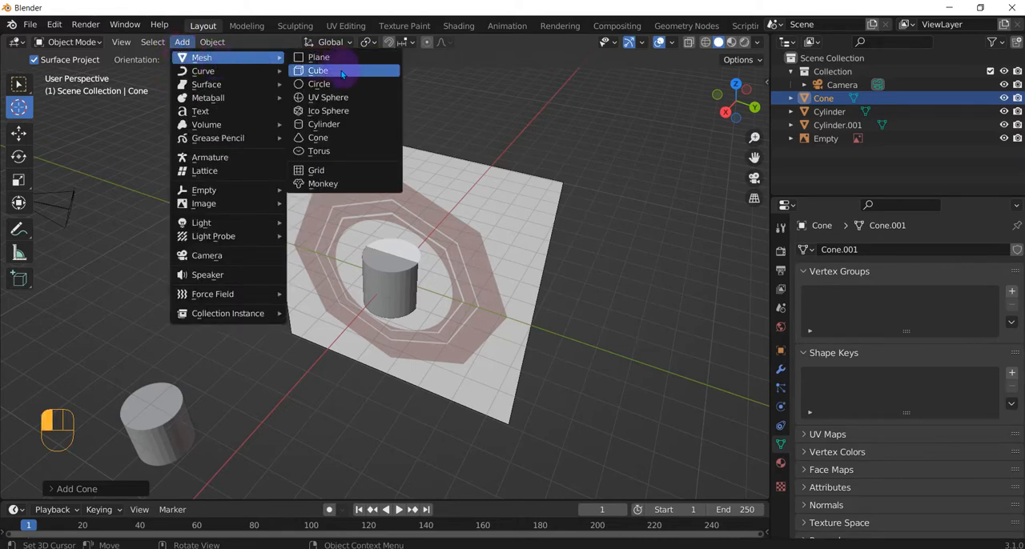
{"action": "mouse_move", "coordinate": [326, 97]}
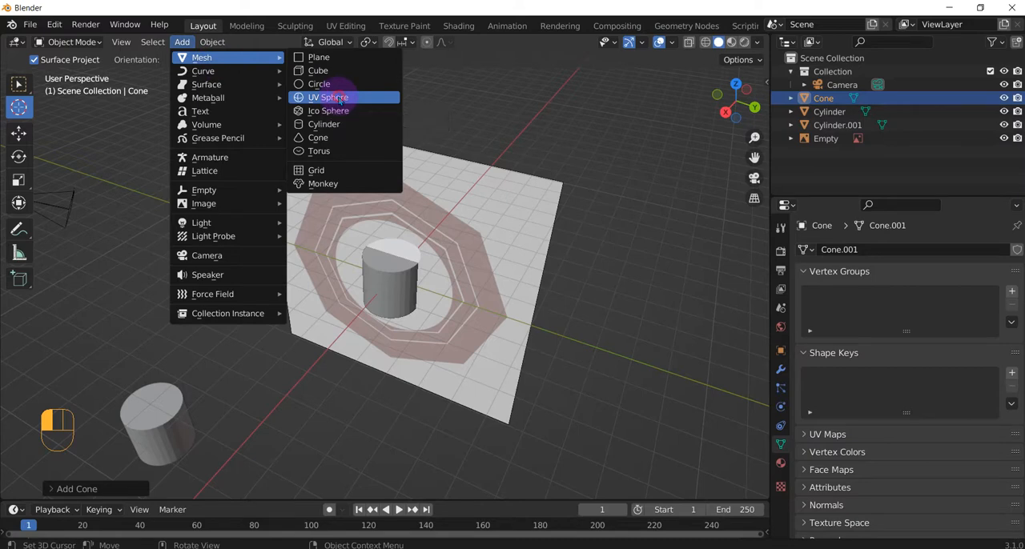
{"action": "left_click", "coordinate": [327, 97]}
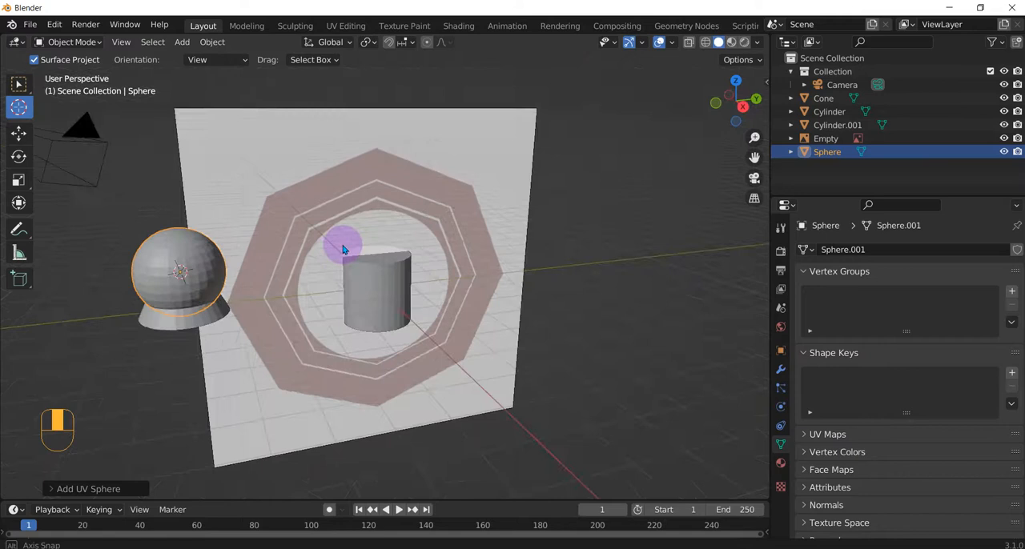
{"action": "key", "text": "ctrl+z"}
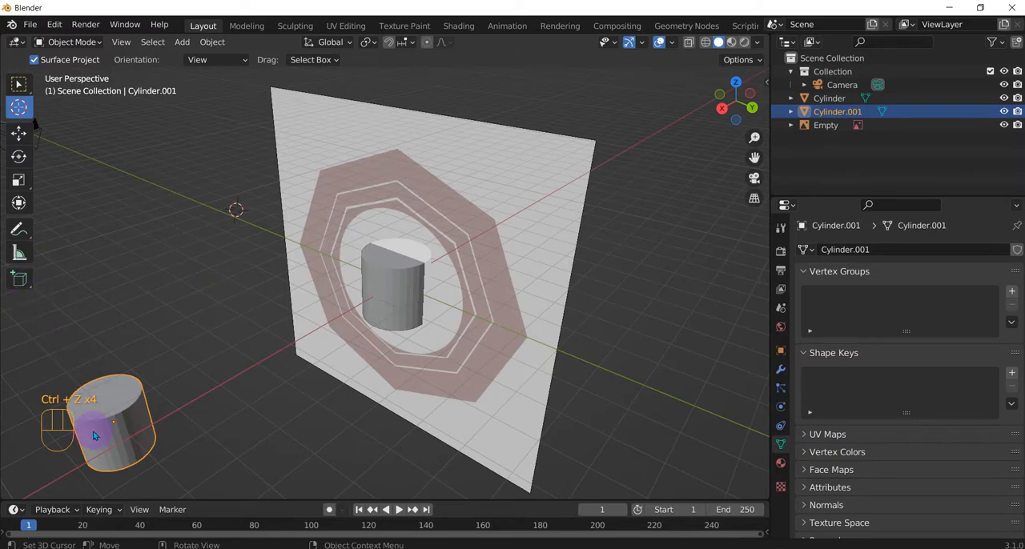
{"action": "mouse_move", "coordinate": [207, 182]}
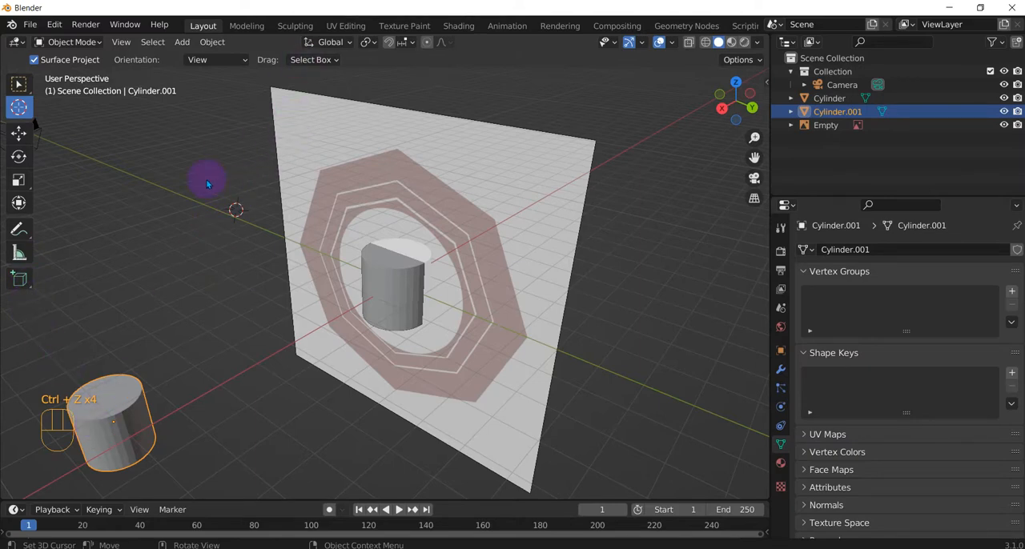
Undo the 3D cursor placement with the side cylinder still selected
{"action": "key", "text": "shift+s"}
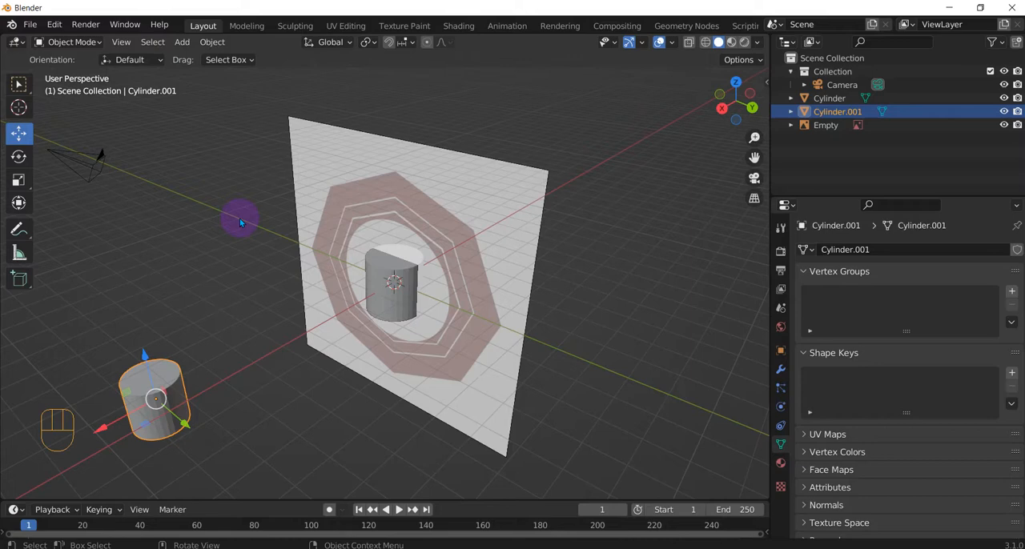
{"action": "mouse_move", "coordinate": [243, 205]}
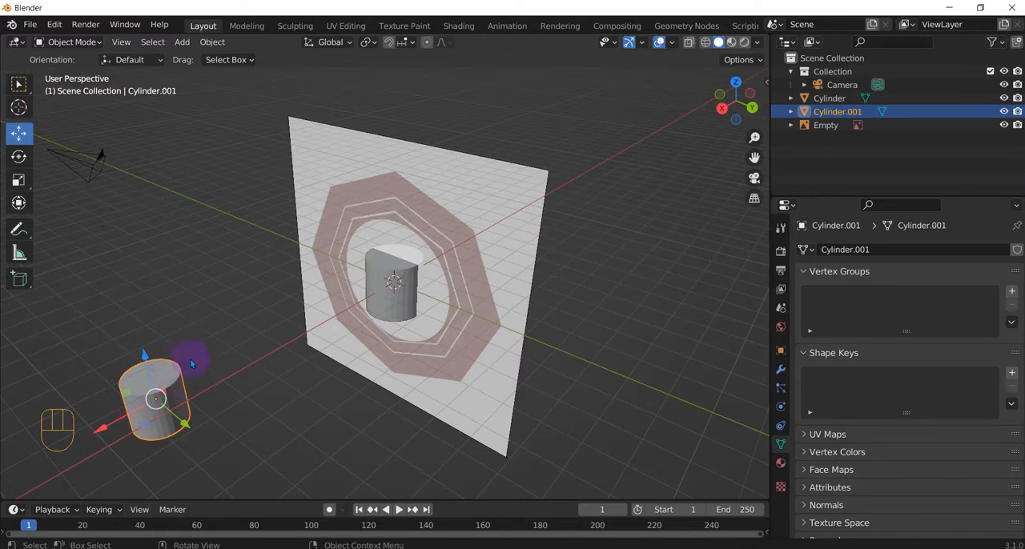
{"action": "mouse_move", "coordinate": [144, 307]}
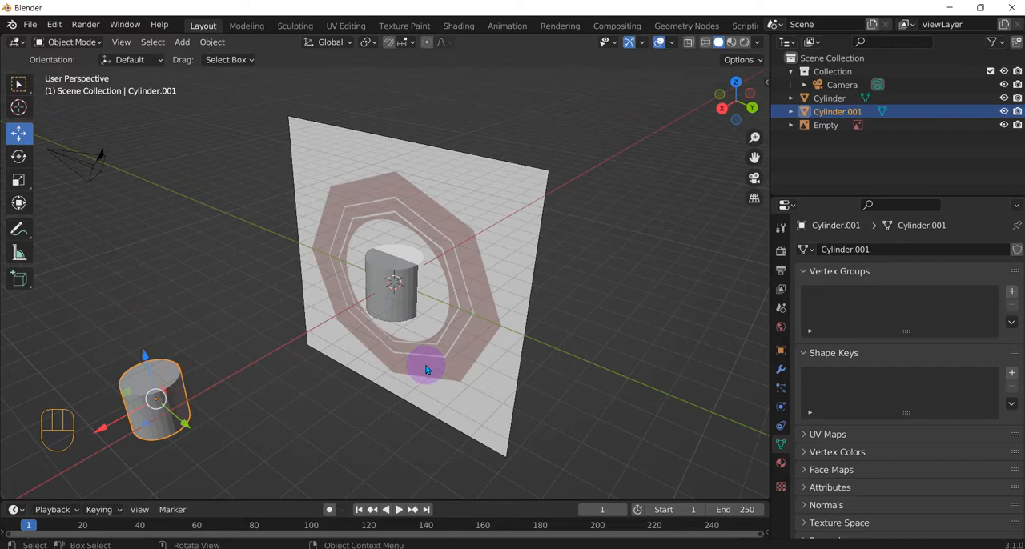
{"action": "key", "text": "shift+s"}
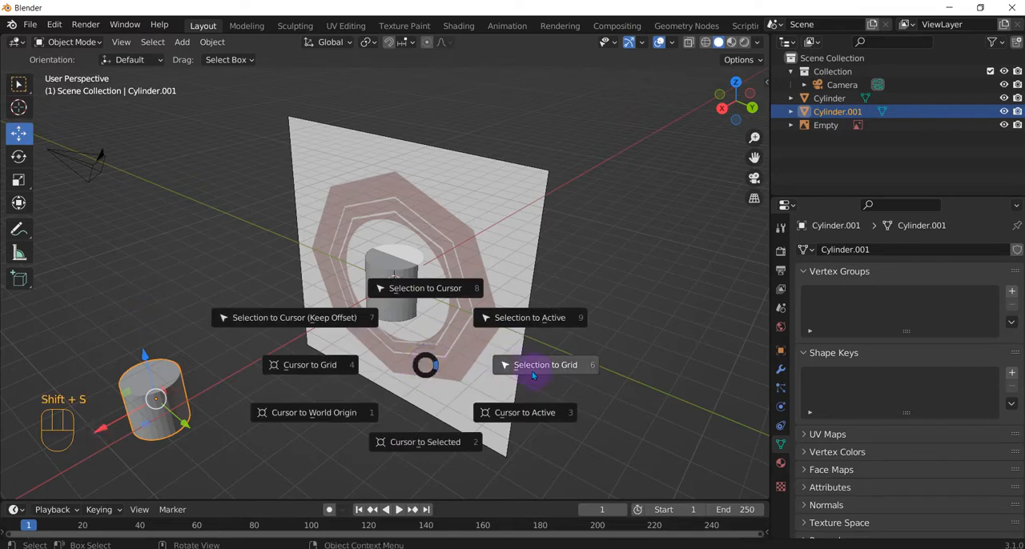
{"action": "left_click", "coordinate": [545, 365]}
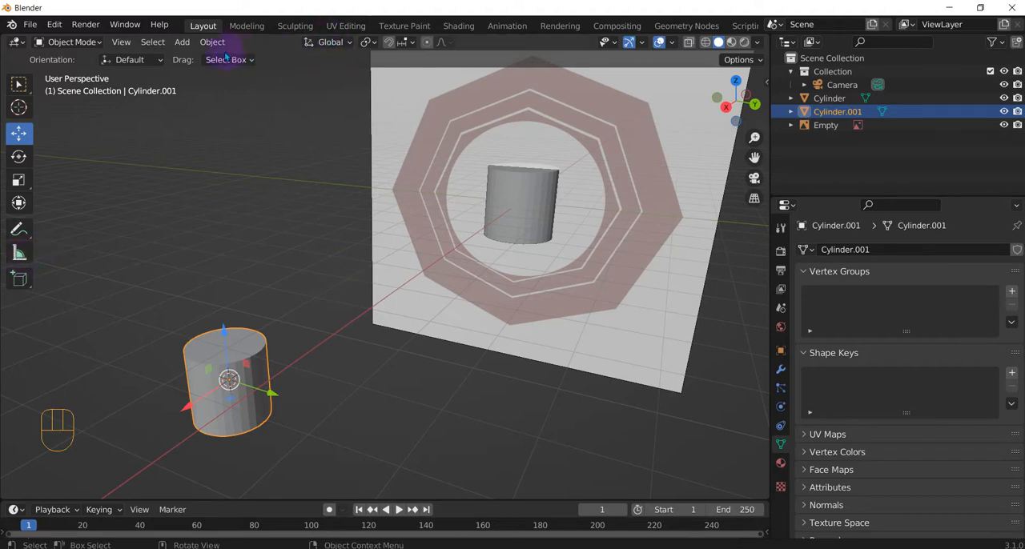
Add a cube from the Add menu and snap the 3D cursor back to the world origin
{"action": "left_click", "coordinate": [183, 42]}
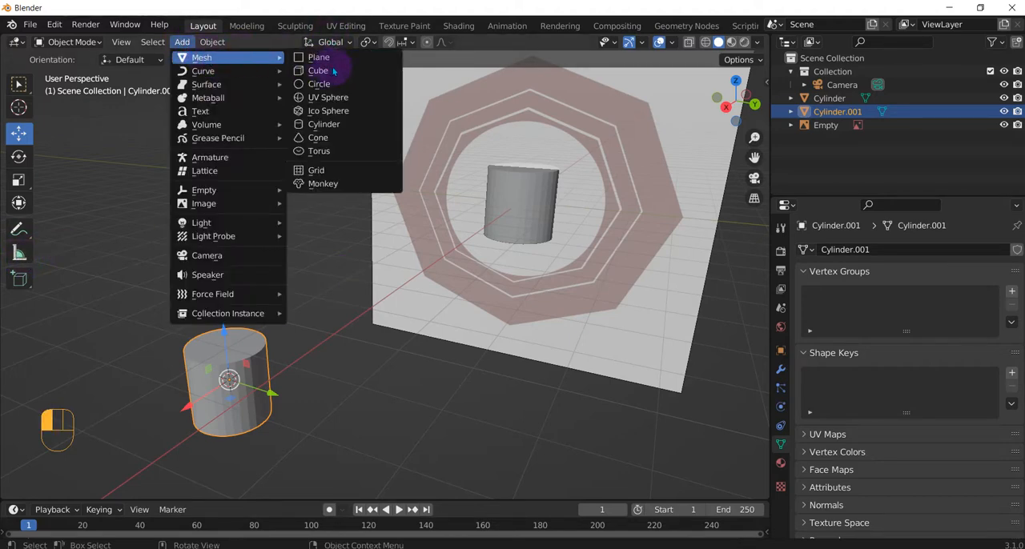
{"action": "left_click", "coordinate": [317, 70]}
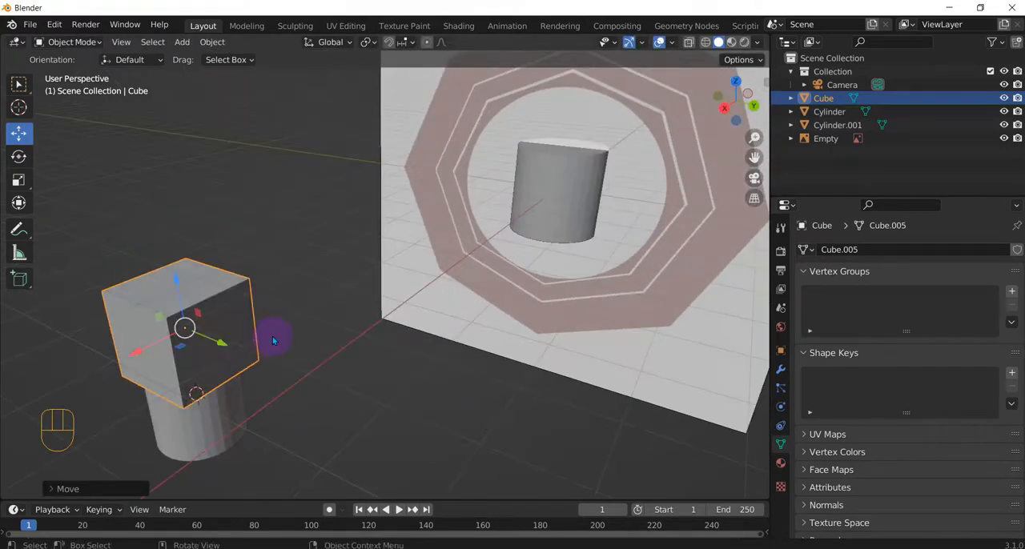
{"action": "key", "text": "shift+s"}
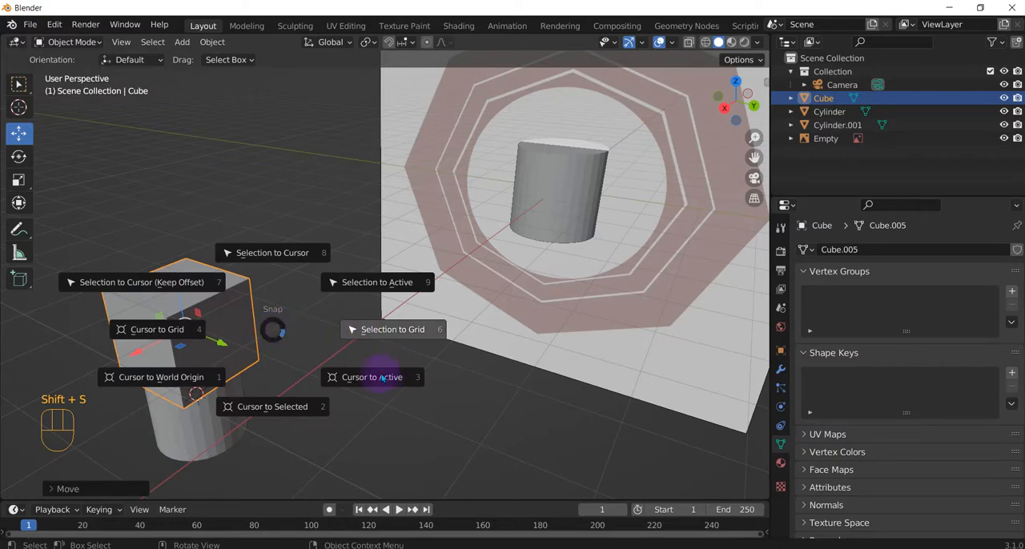
{"action": "mouse_move", "coordinate": [161, 378]}
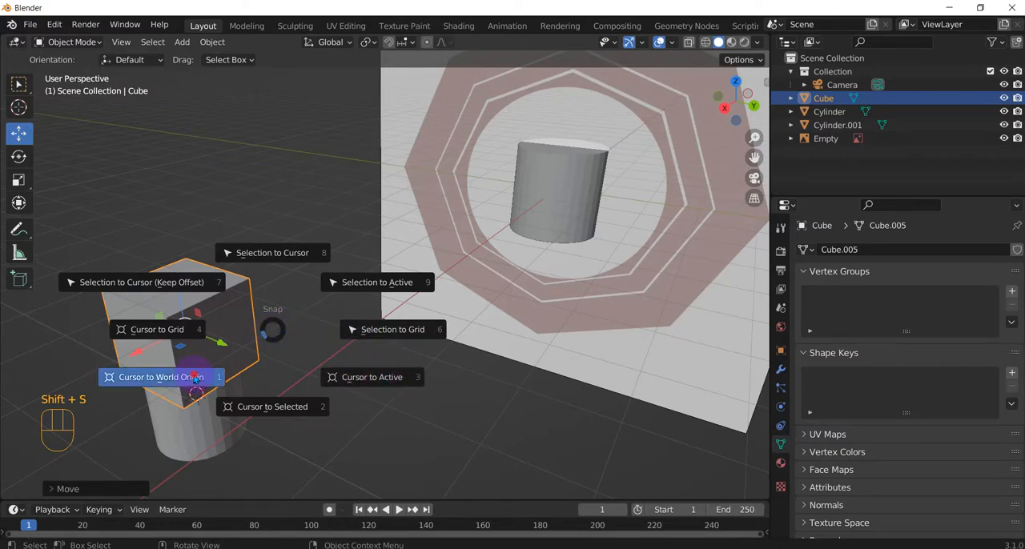
{"action": "left_click", "coordinate": [160, 378]}
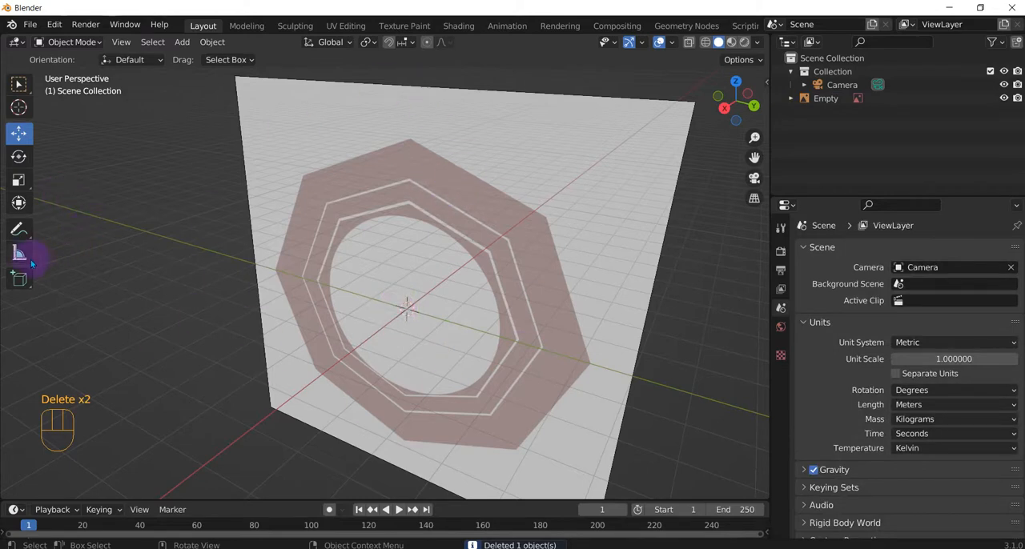
{"action": "mouse_move", "coordinate": [19, 279]}
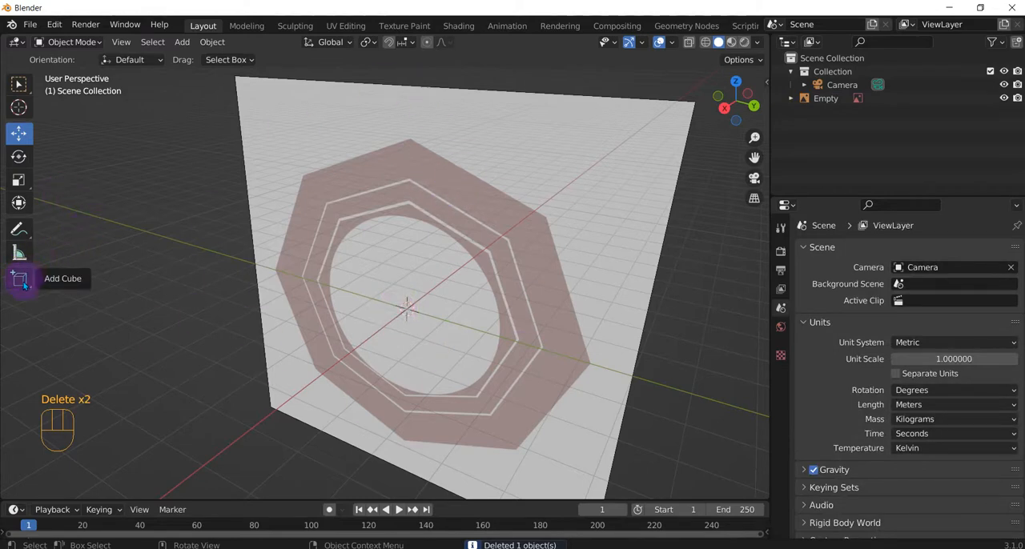
{"action": "mouse_move", "coordinate": [206, 218]}
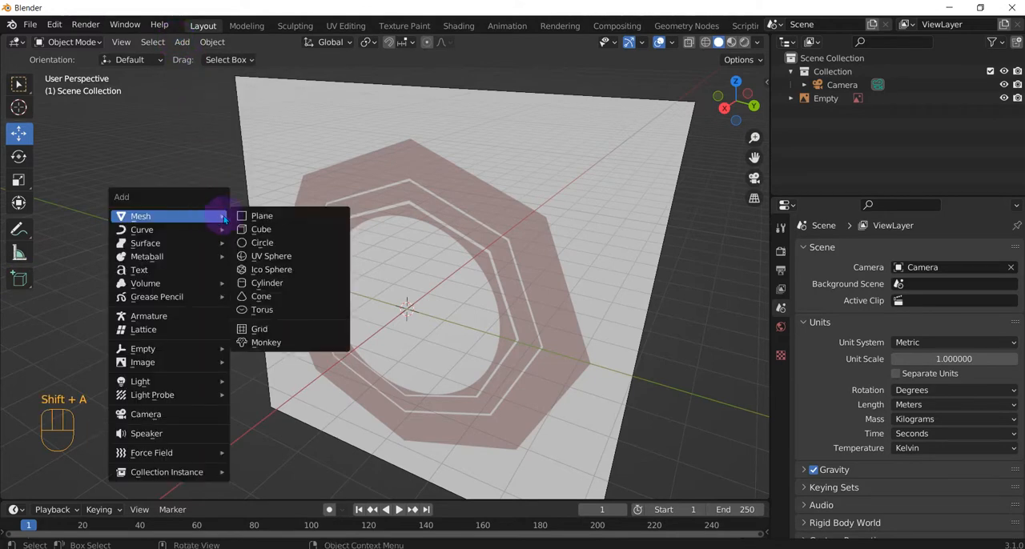
Add a cylinder and set its Cap Fill Type to Triangle Fan
{"action": "left_click", "coordinate": [266, 283]}
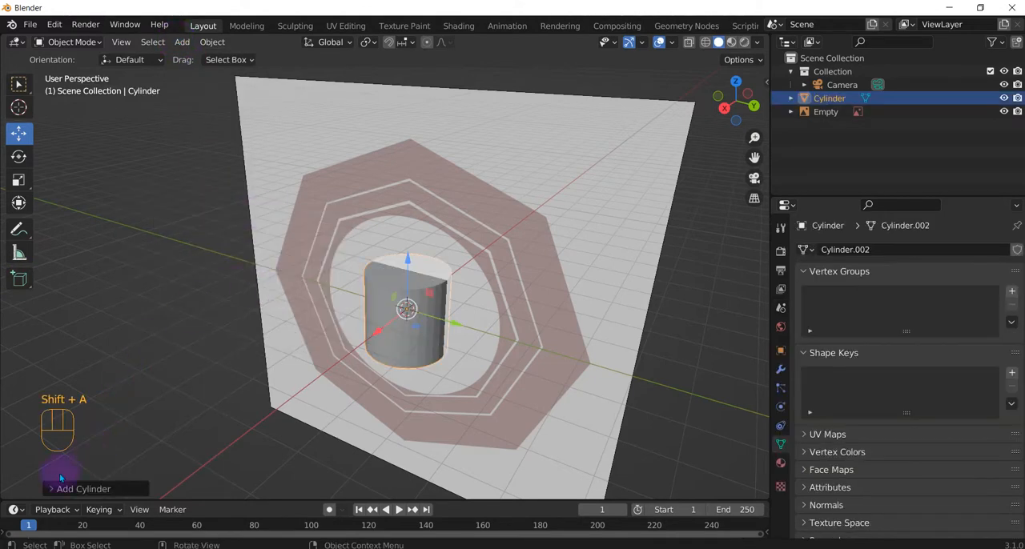
{"action": "left_click", "coordinate": [173, 372]}
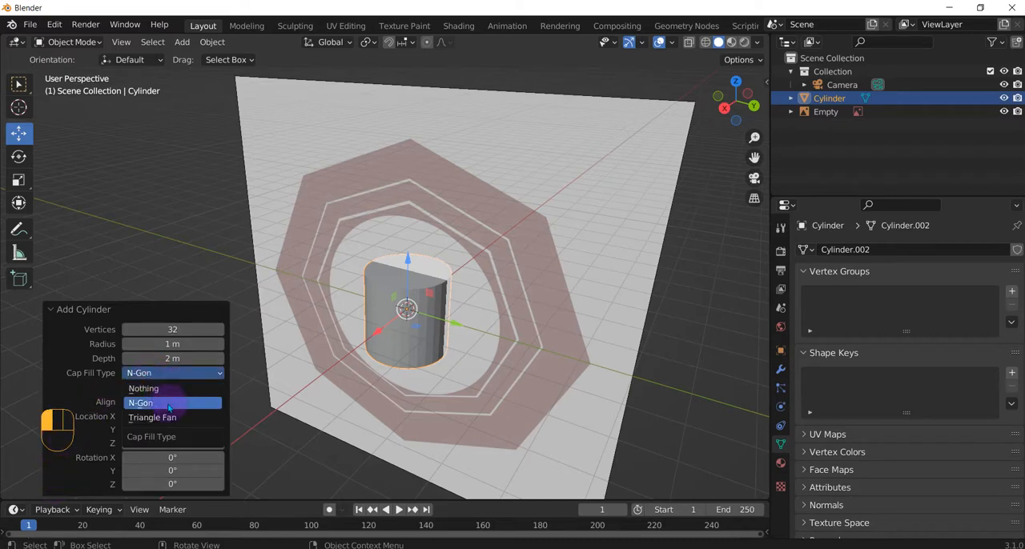
{"action": "left_click", "coordinate": [152, 416]}
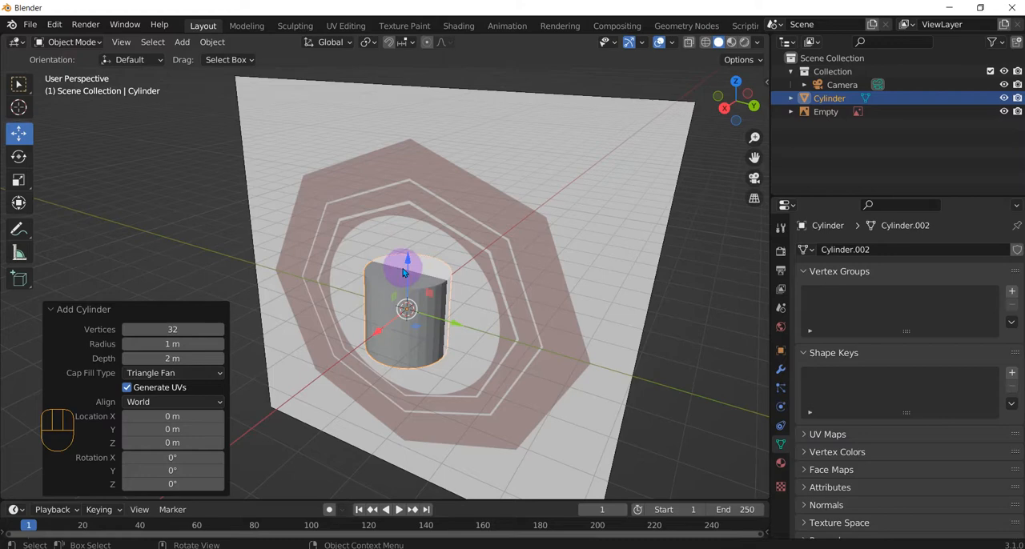
{"action": "mouse_move", "coordinate": [234, 423]}
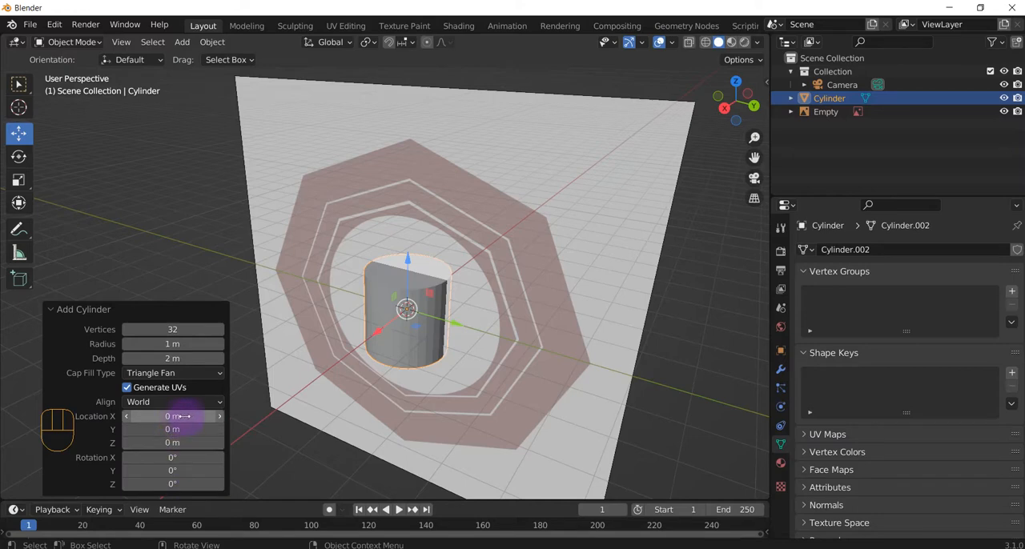
{"action": "mouse_move", "coordinate": [173, 330]}
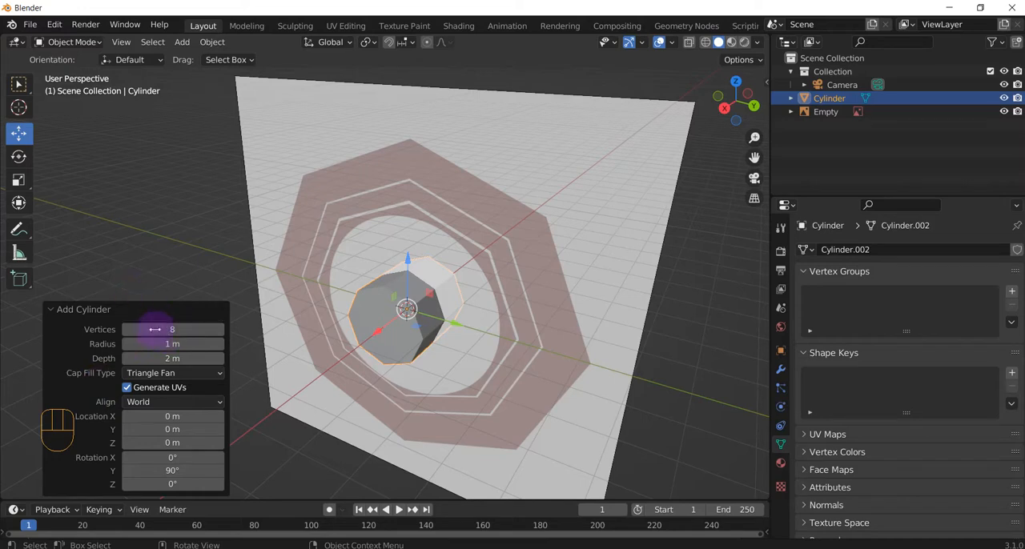
{"action": "mouse_move", "coordinate": [393, 333]}
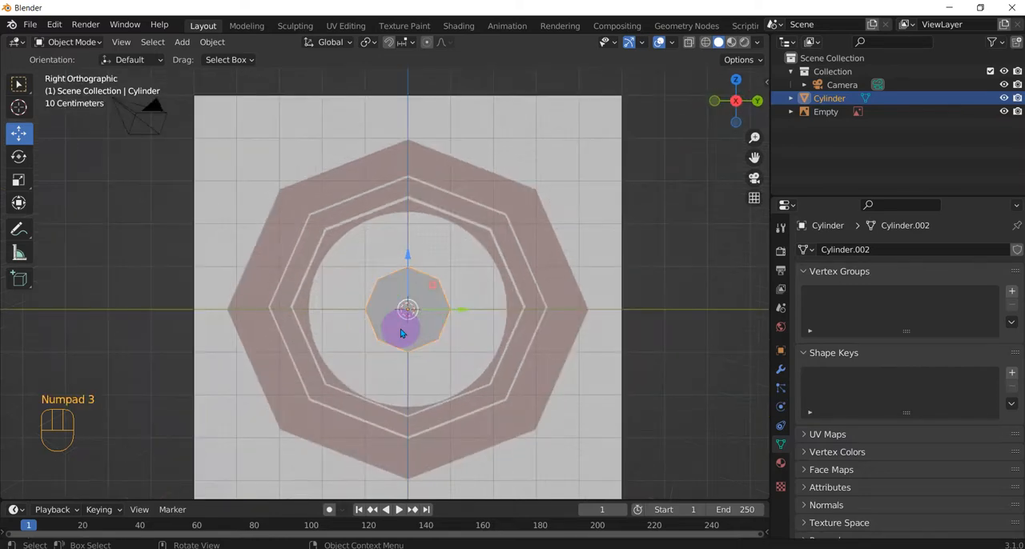
View from the right side and show the scaled cylinder in X-ray, then wireframe
{"action": "key", "text": "s"}
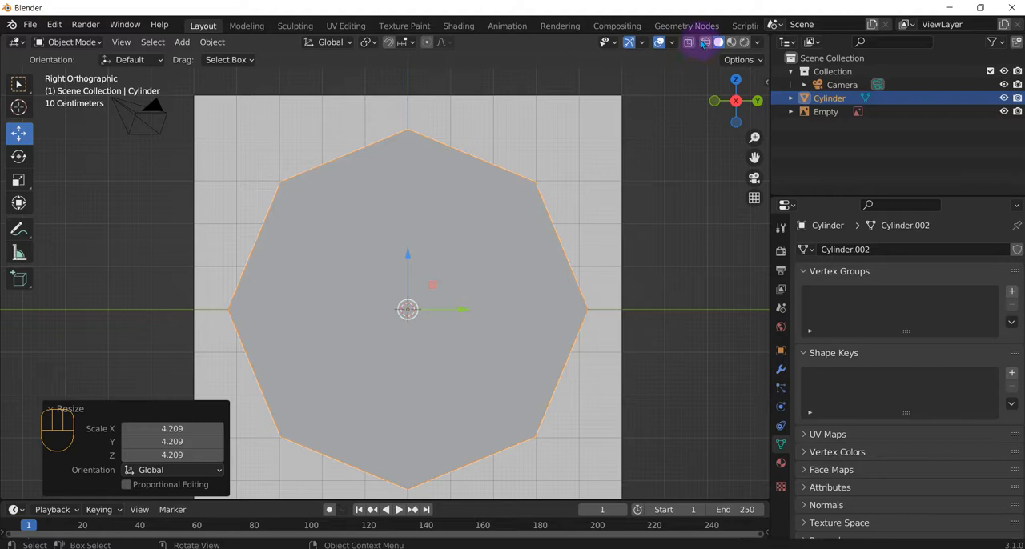
{"action": "left_click", "coordinate": [705, 42]}
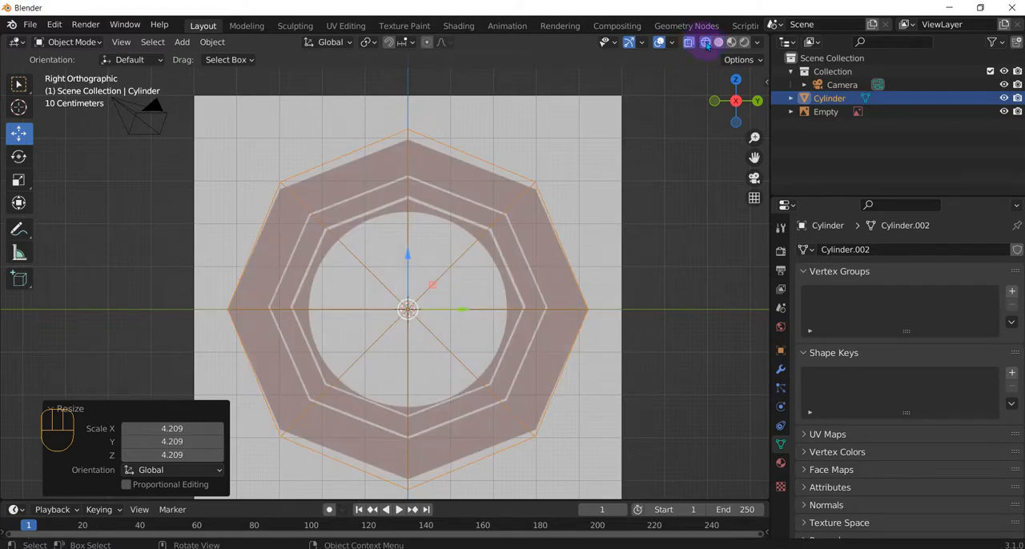
{"action": "mouse_move", "coordinate": [704, 41]}
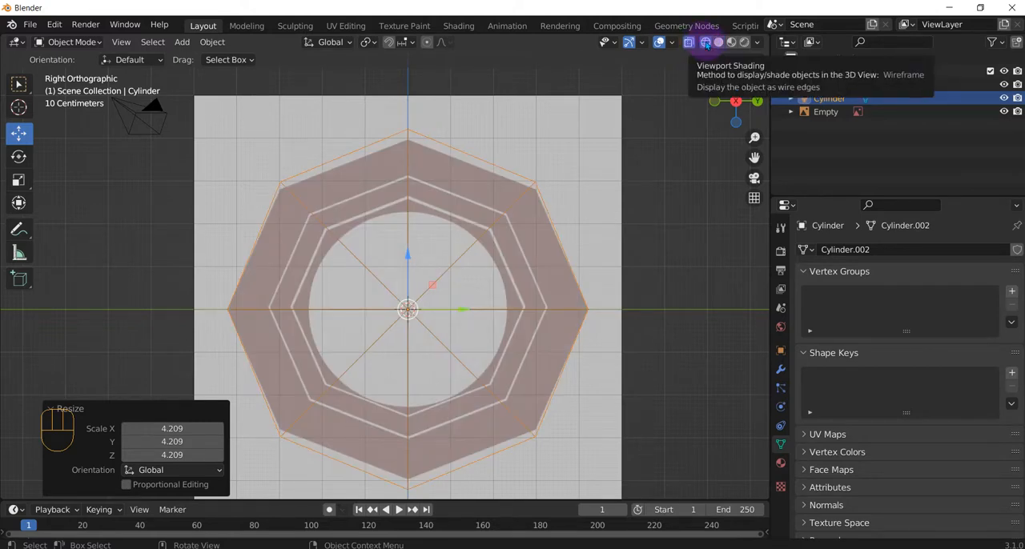
{"action": "left_click", "coordinate": [705, 41]}
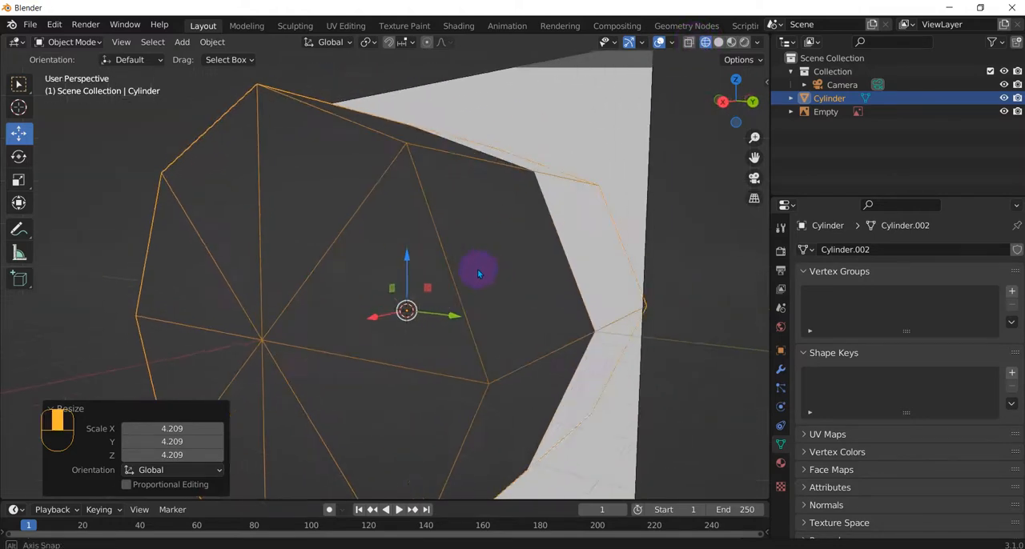
Scale the cylinder down along the X axis to thin it over the ring reference
{"action": "left_click_drag", "start_coordinate": [479, 273], "coordinate": [615, 234]}
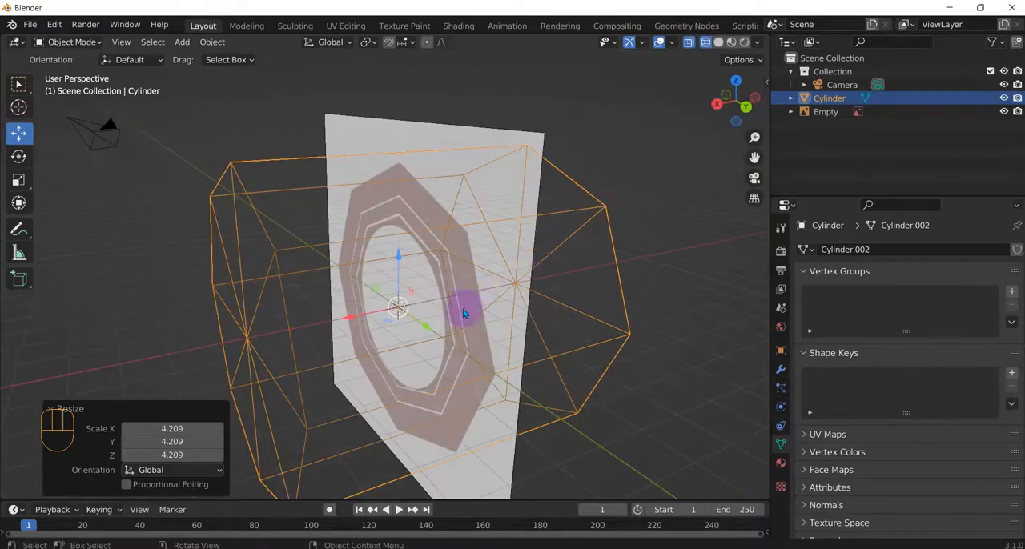
{"action": "key", "text": "s"}
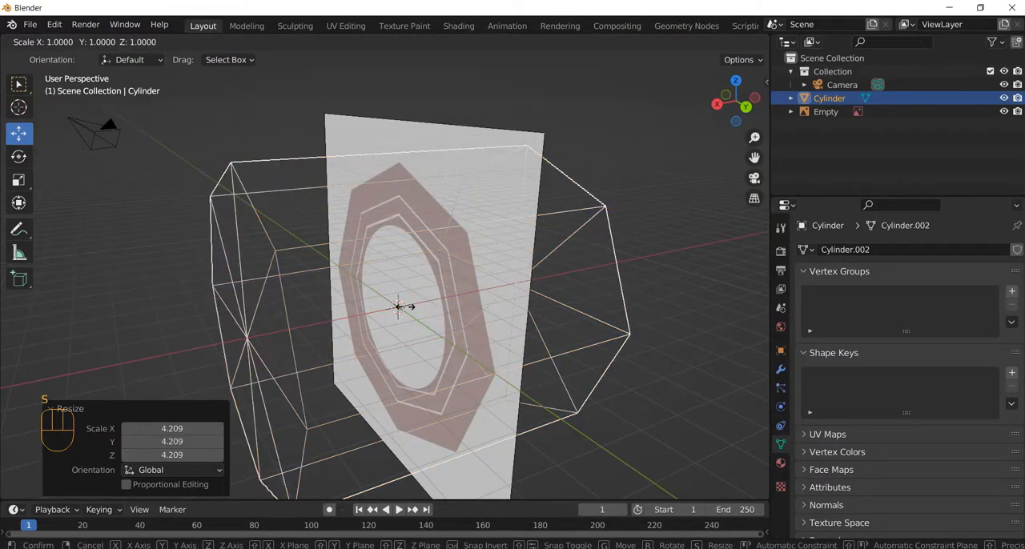
{"action": "key", "text": "x"}
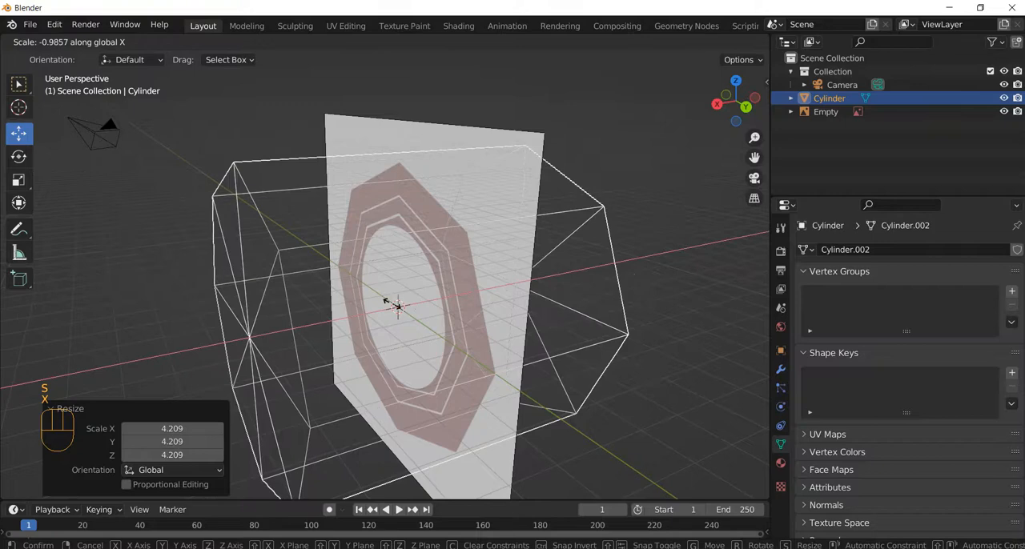
{"action": "mouse_move", "coordinate": [392, 305]}
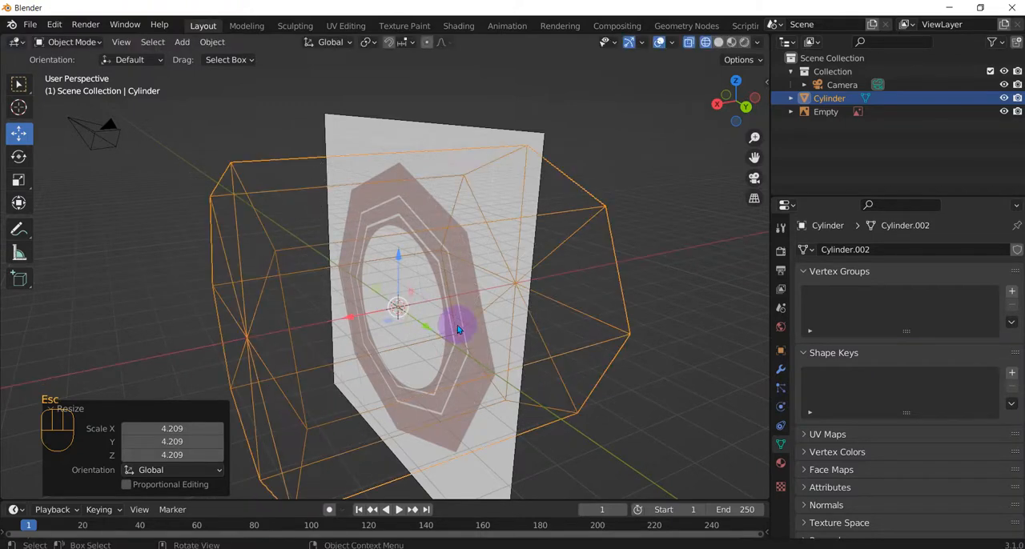
{"action": "key", "text": "s"}
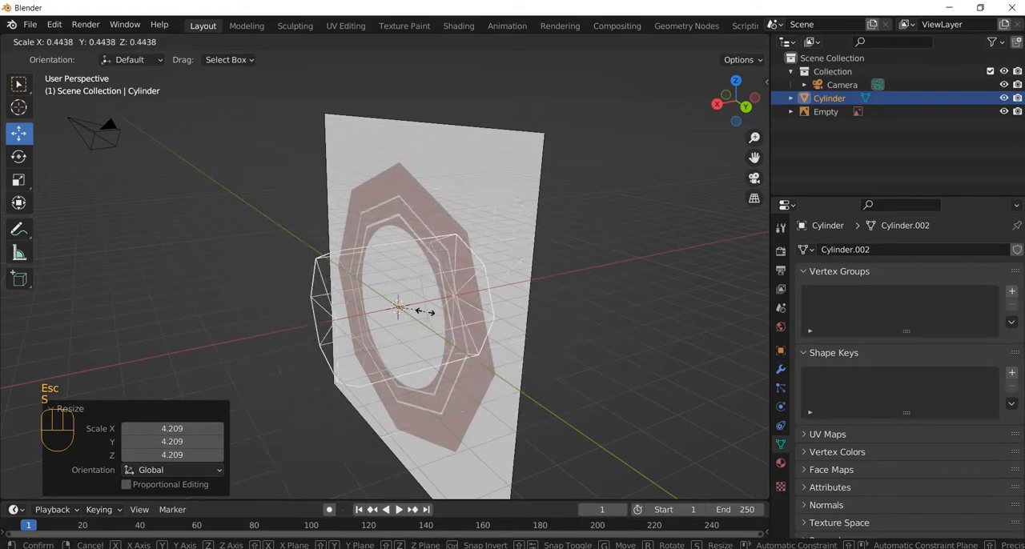
{"action": "key", "text": "x"}
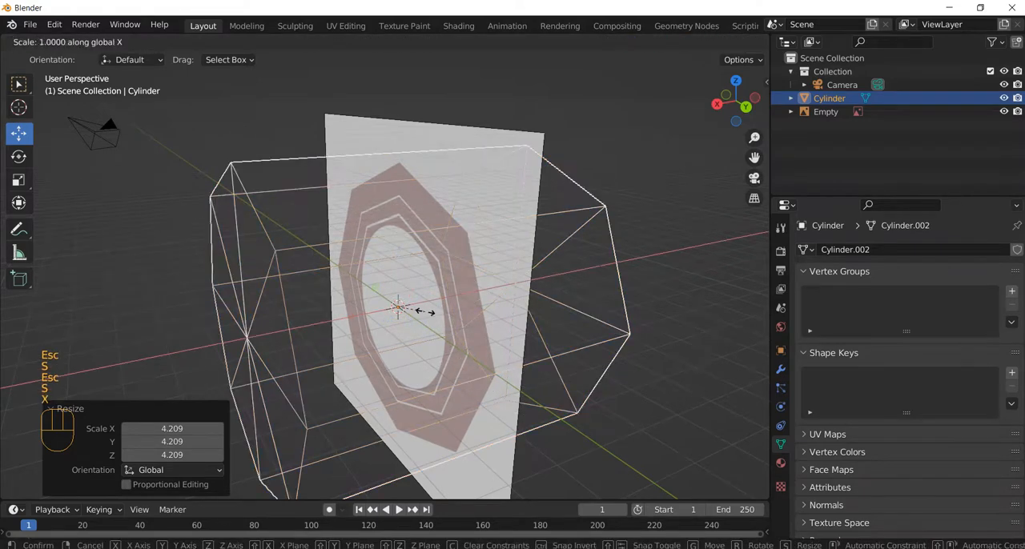
{"action": "mouse_move", "coordinate": [409, 311]}
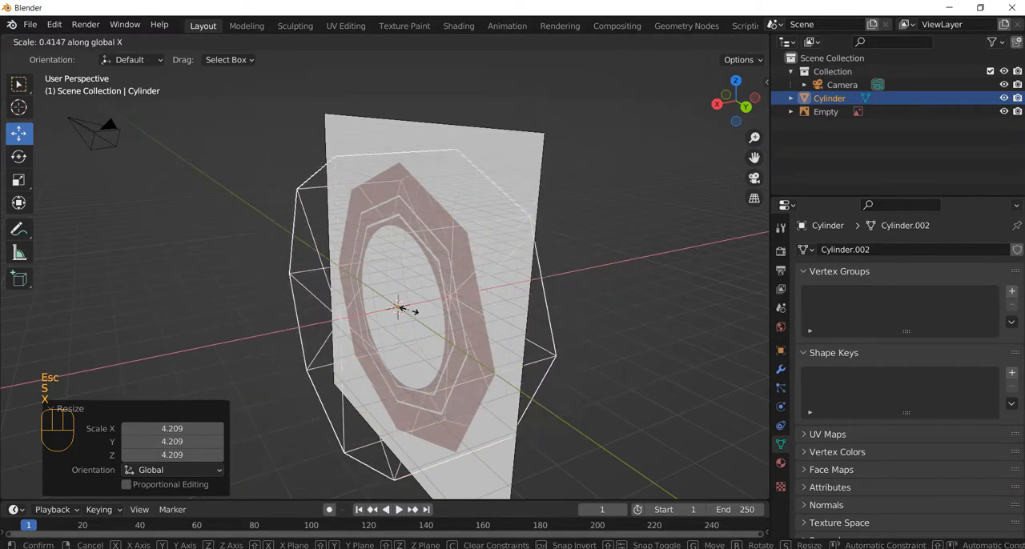
{"action": "mouse_move", "coordinate": [408, 311]}
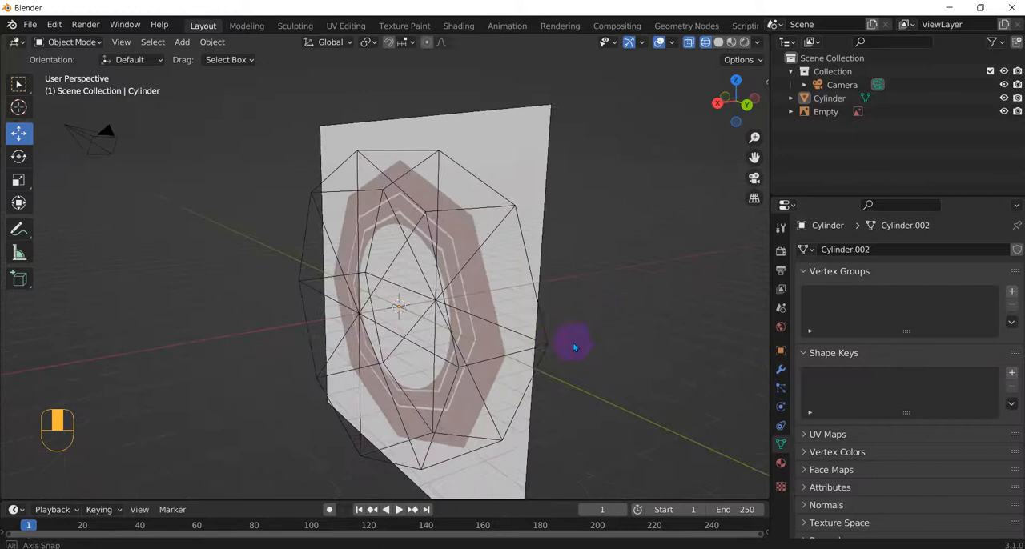
{"action": "left_click_drag", "start_coordinate": [574, 346], "coordinate": [602, 353]}
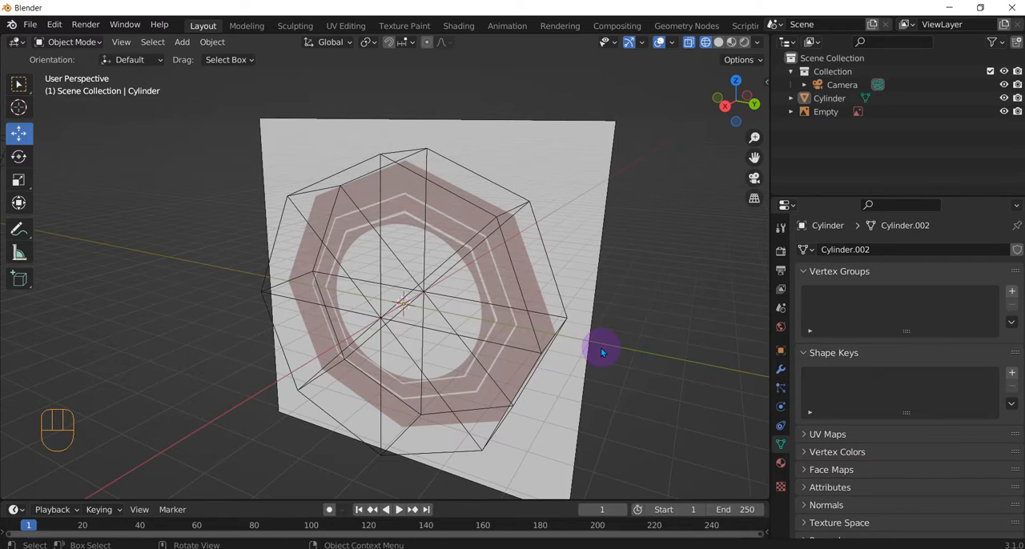
{"action": "mouse_move", "coordinate": [606, 355]}
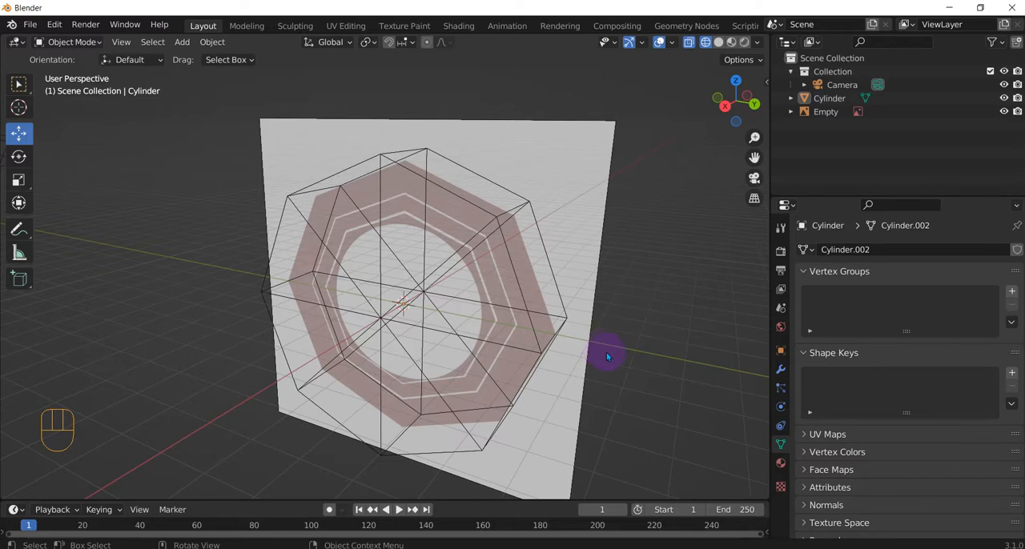
{"action": "mouse_move", "coordinate": [537, 424]}
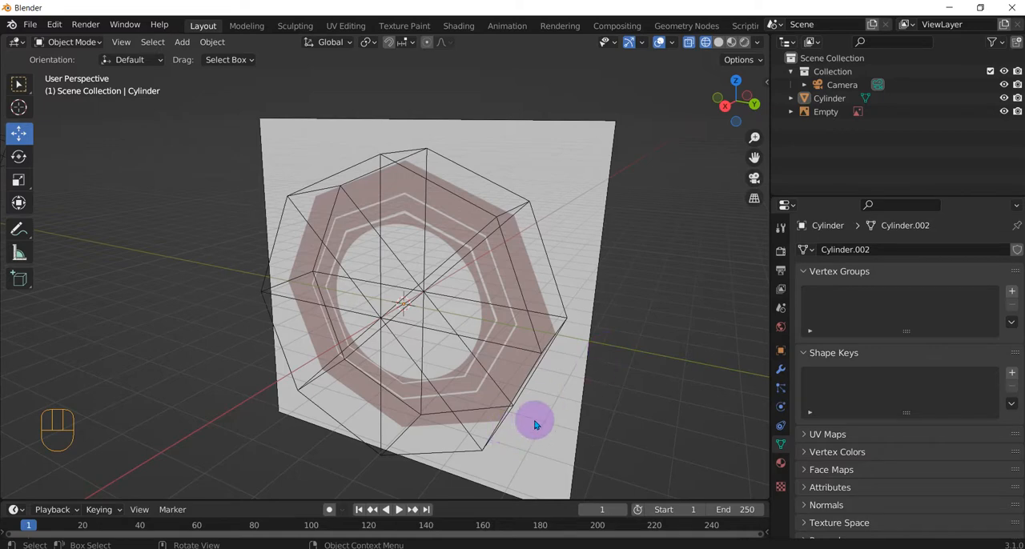